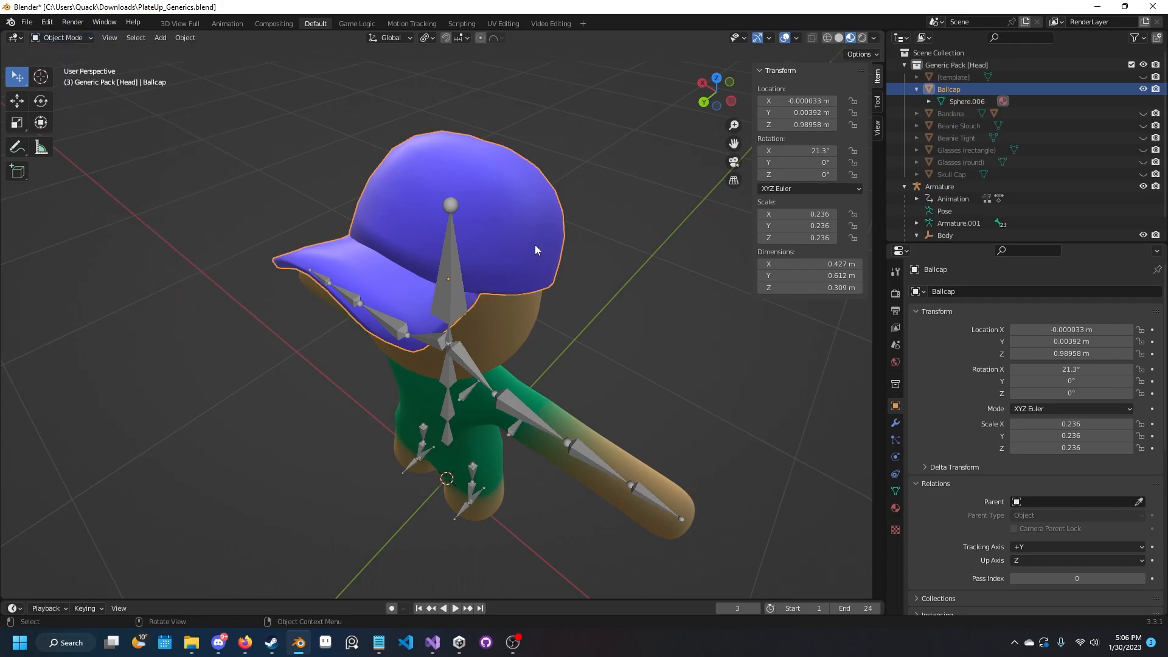
Separate the cap's mesh into its own Ballcap object in edit mode.
key(Tab)
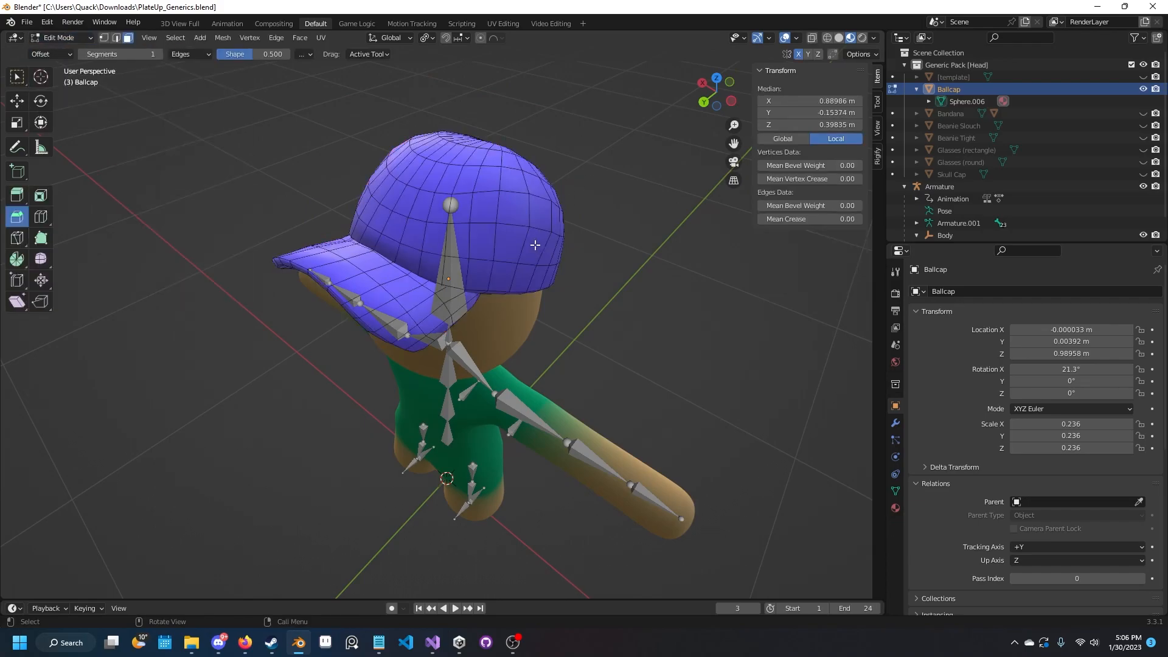
key(p)
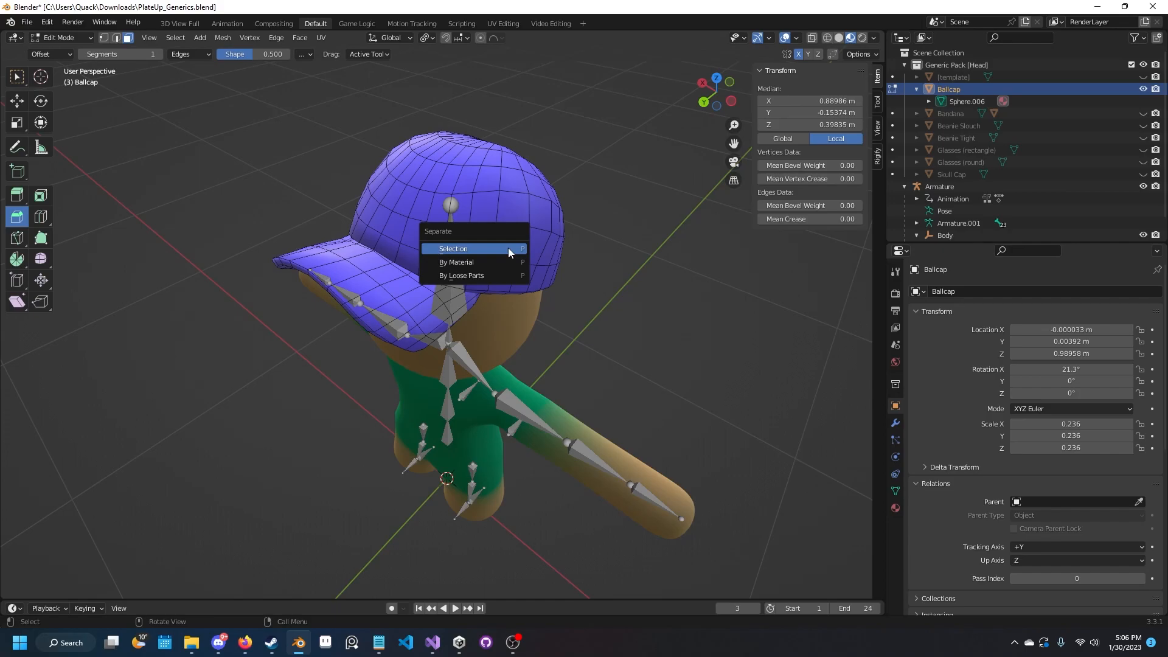
mouse_move(472, 276)
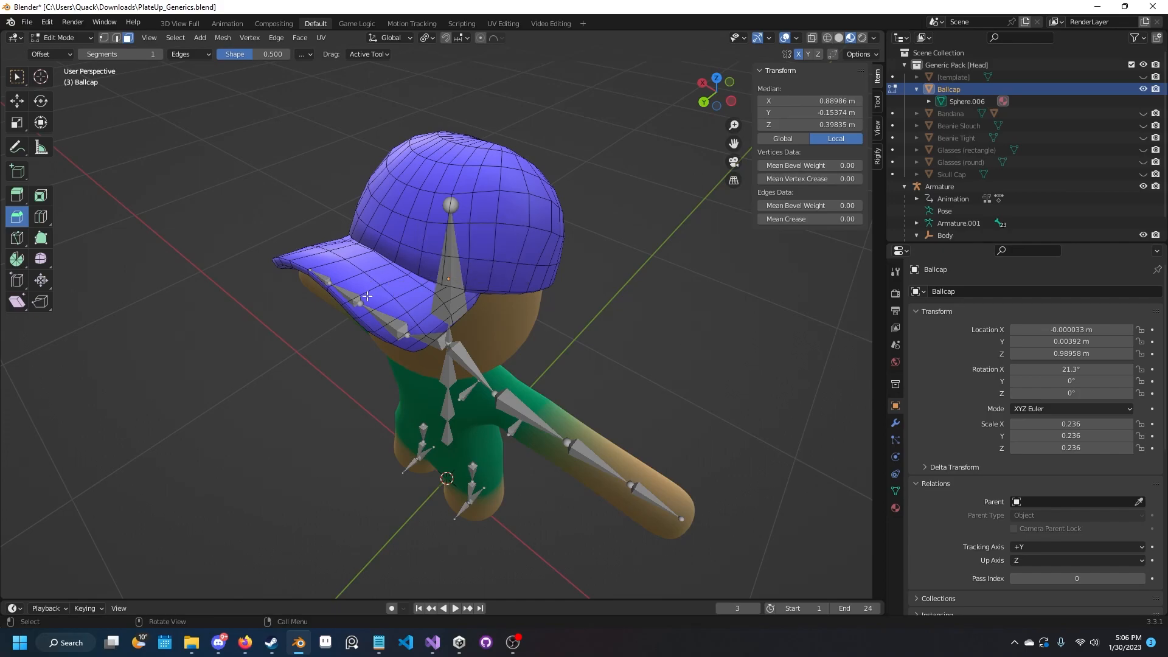
click(350, 291)
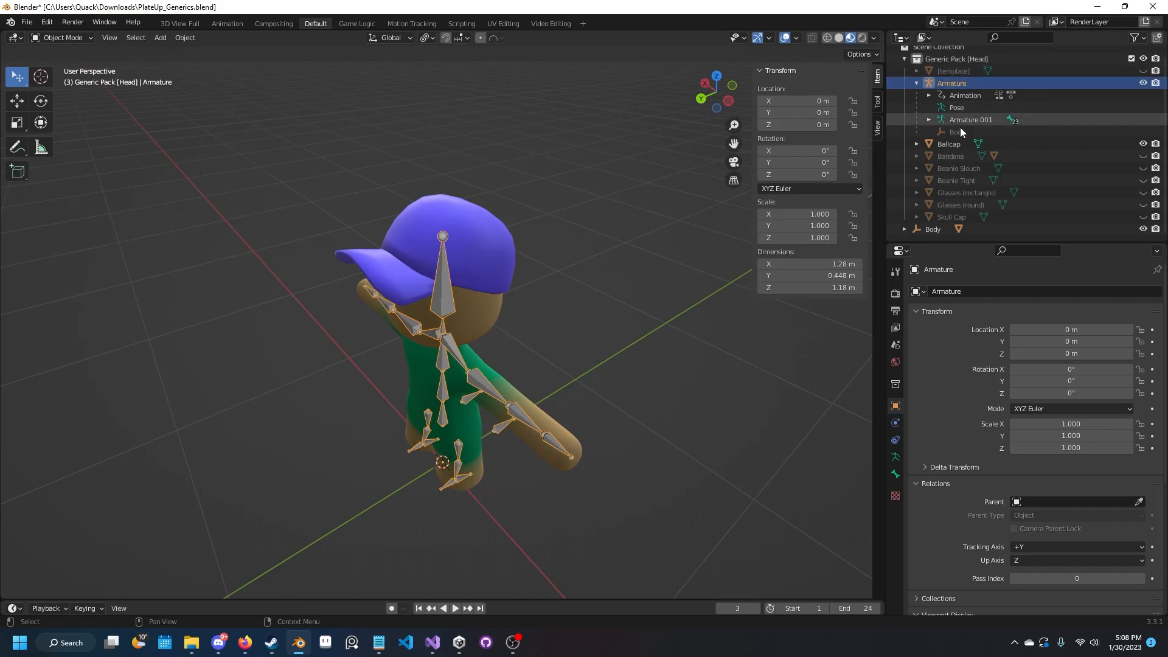
Parent Ballcap to the Armature with automatic weights and reselect the cap.
click(949, 143)
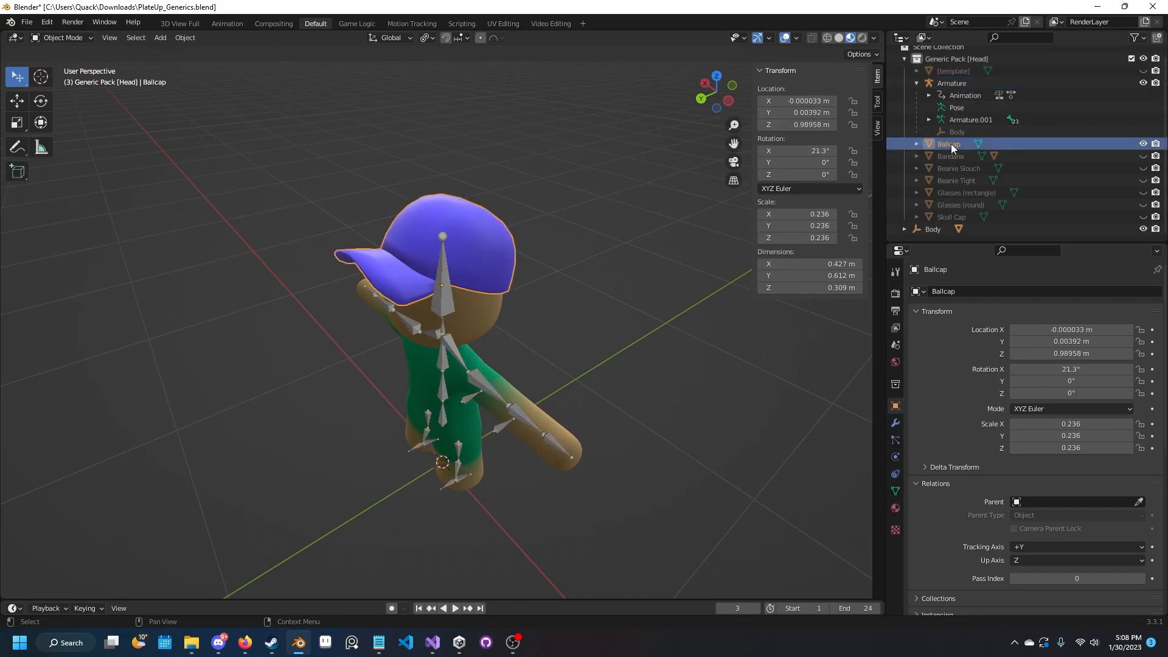
click(952, 82)
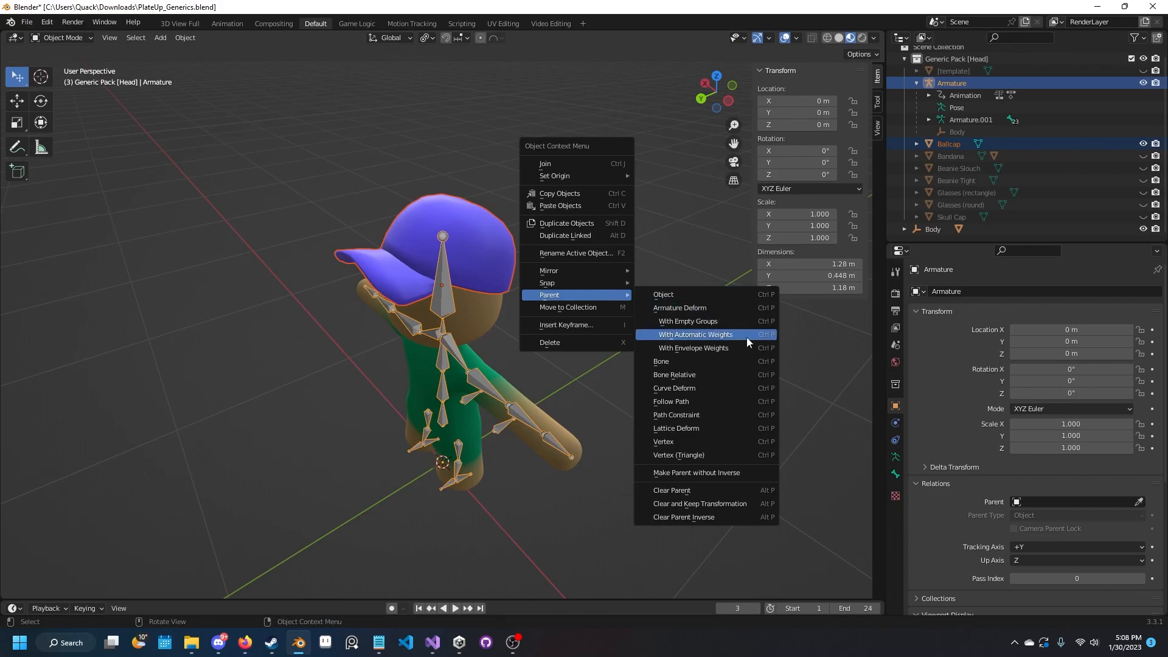
click(694, 334)
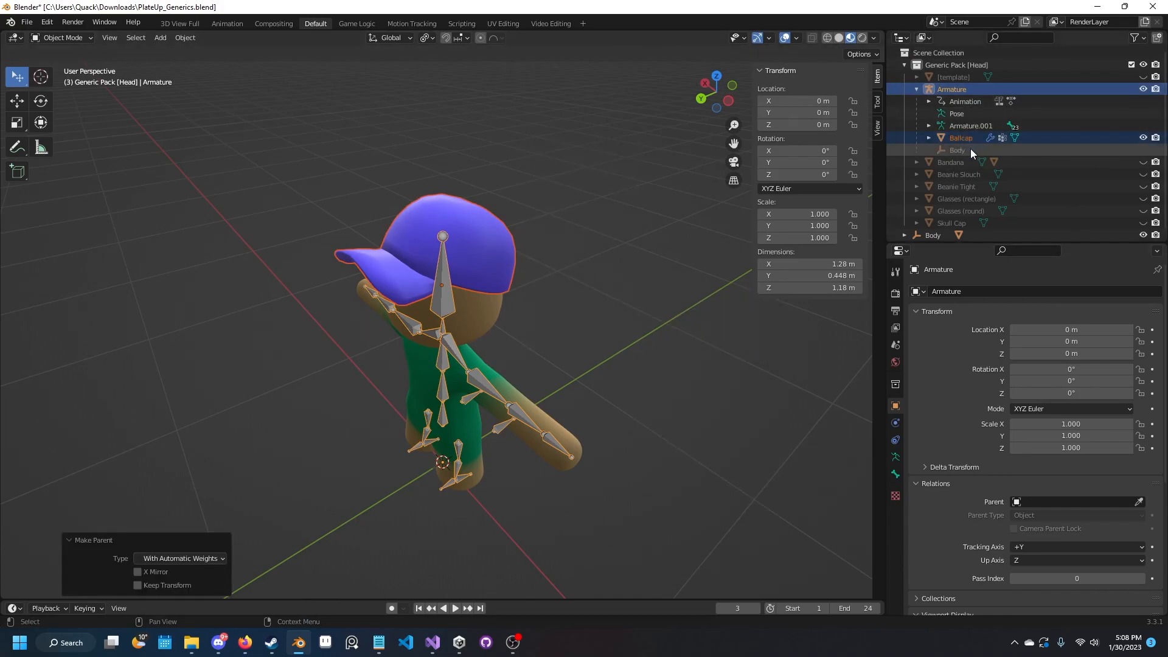
click(961, 137)
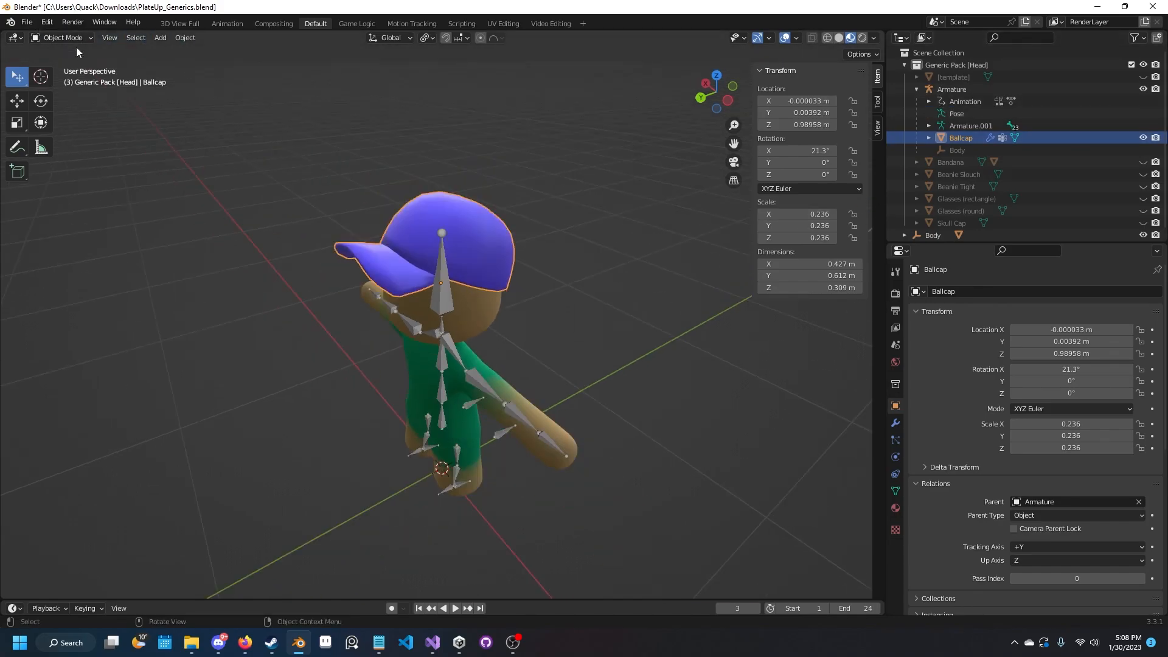
click(64, 38)
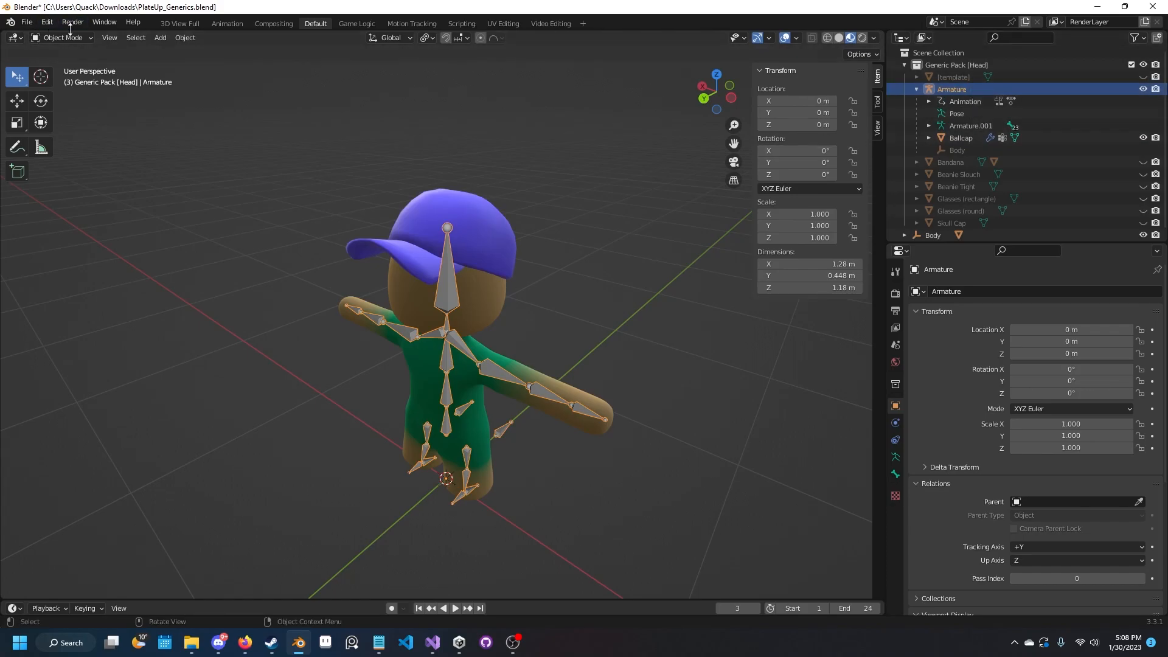
Weight-paint the whole cap fully to the Head group, then rotate the head bone to test.
click(64, 38)
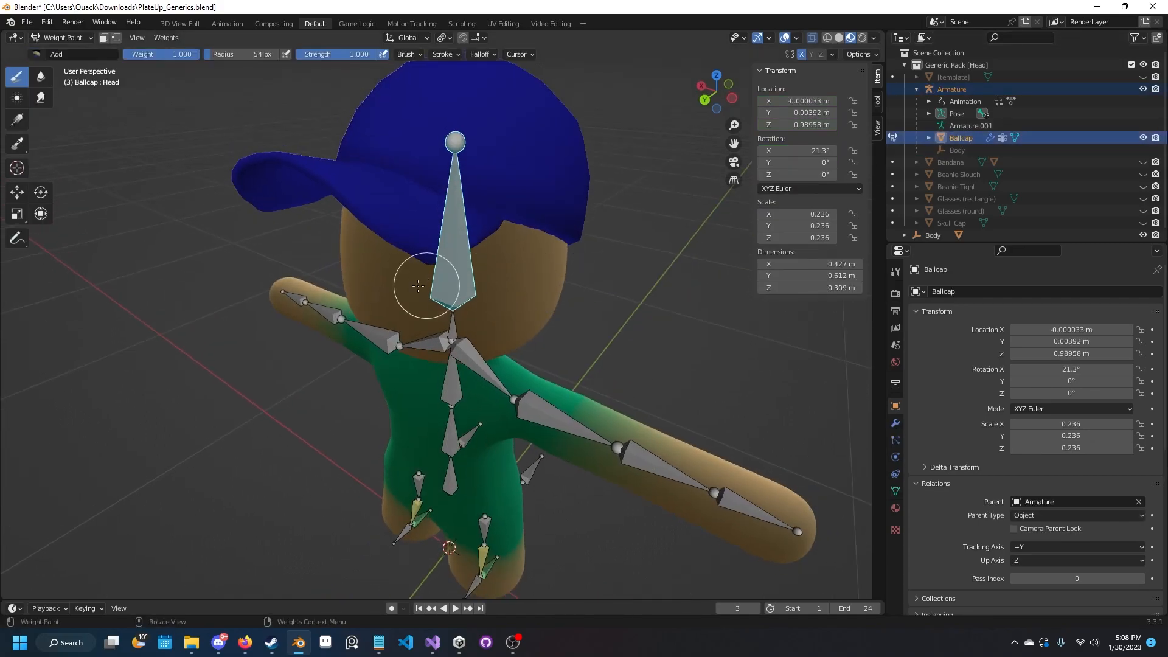
scroll(down, 3)
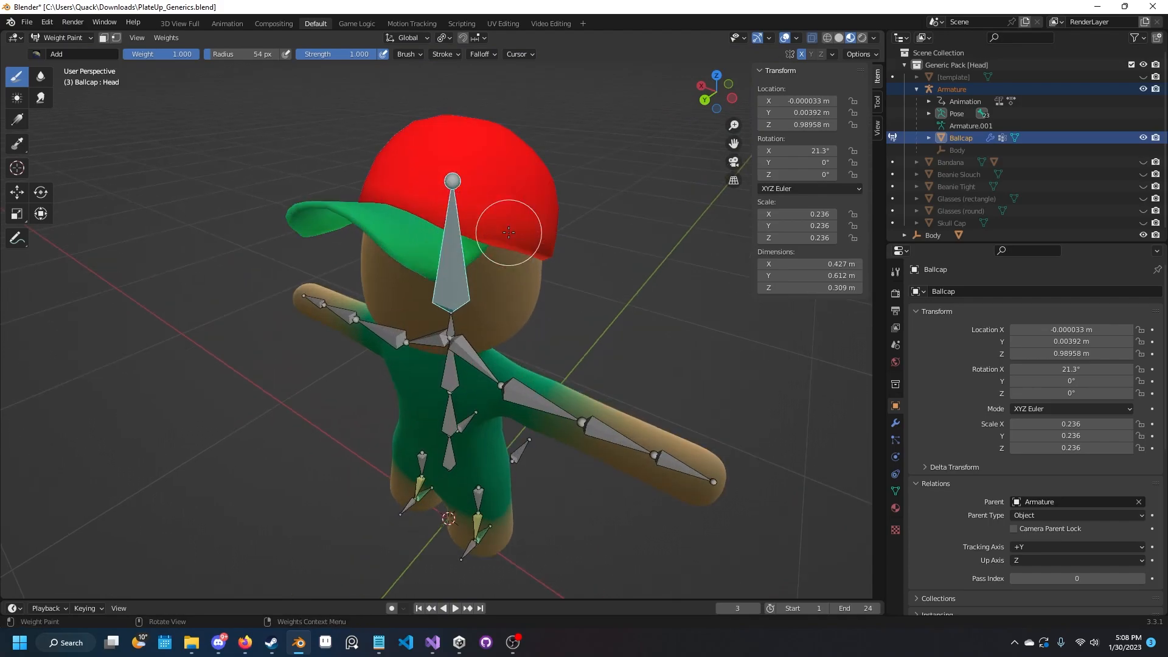
drag(509, 232, 458, 290)
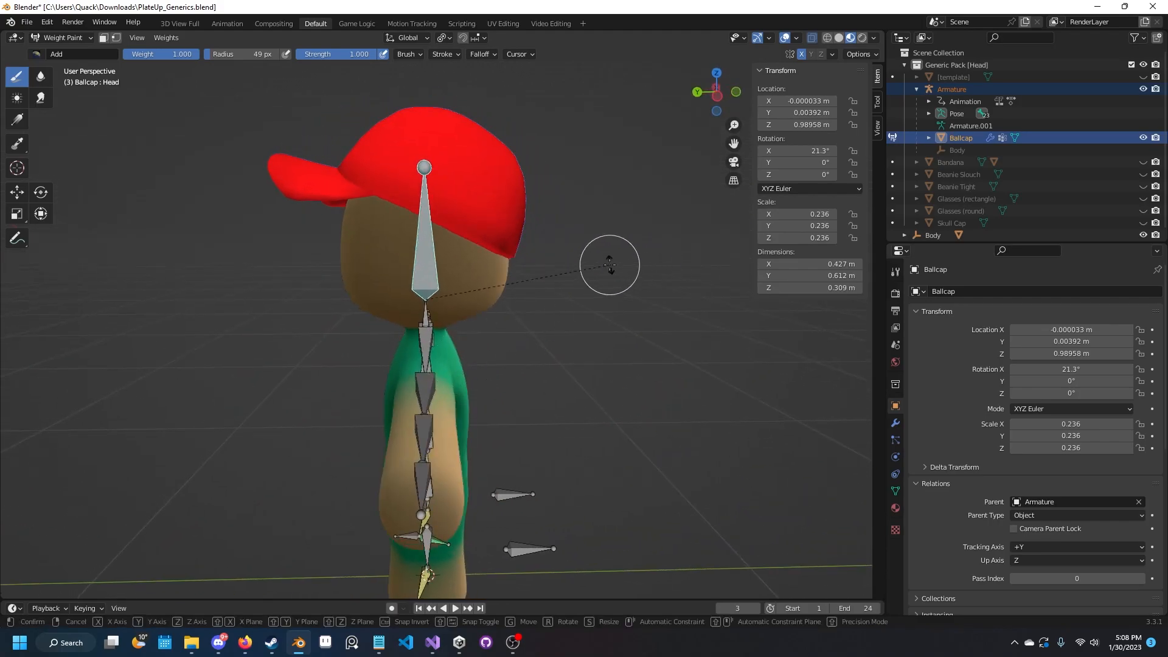
drag(610, 264, 779, 439)
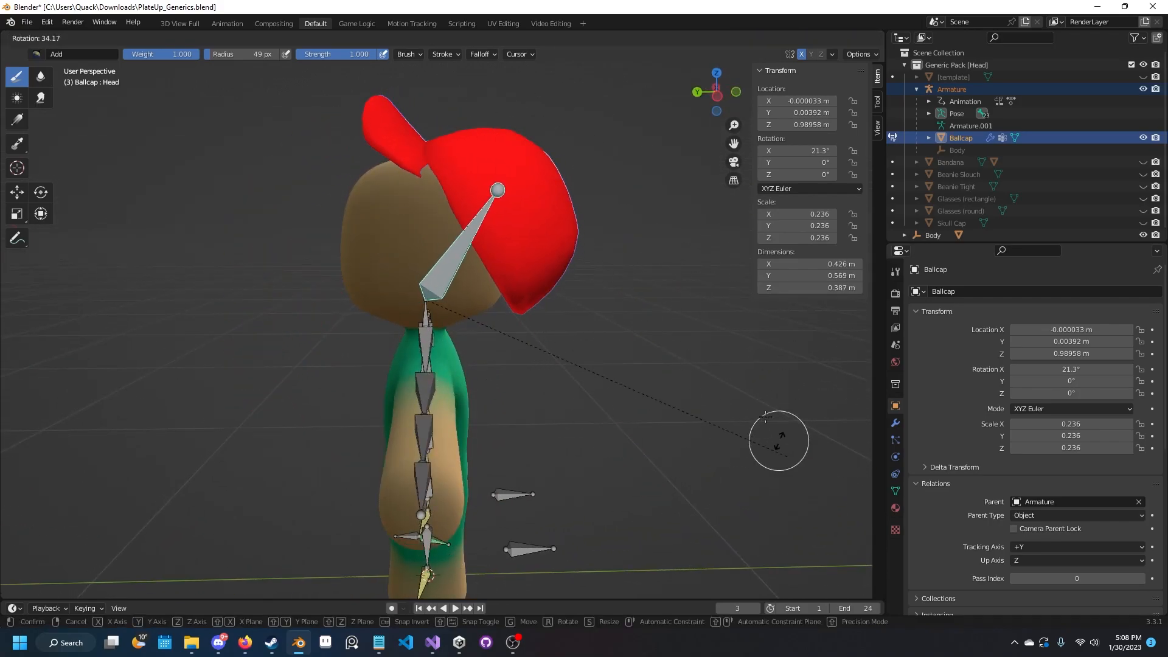
drag(778, 439, 663, 93)
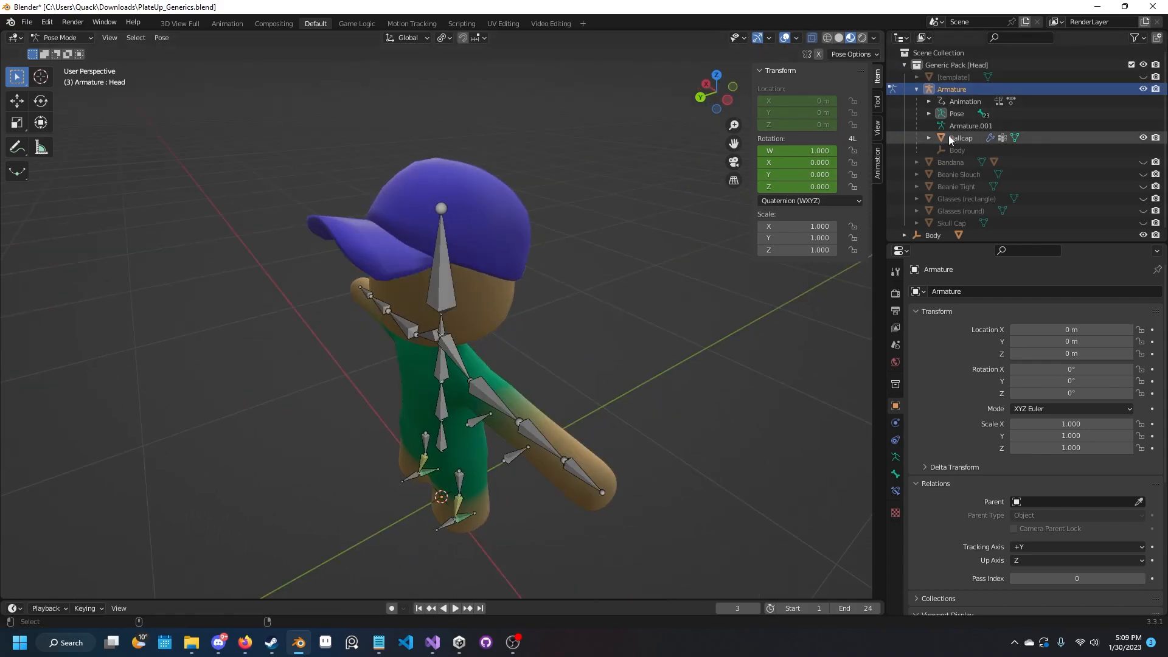
Select Ballcap and browse File > Export formats for the rigged cap.
click(960, 137)
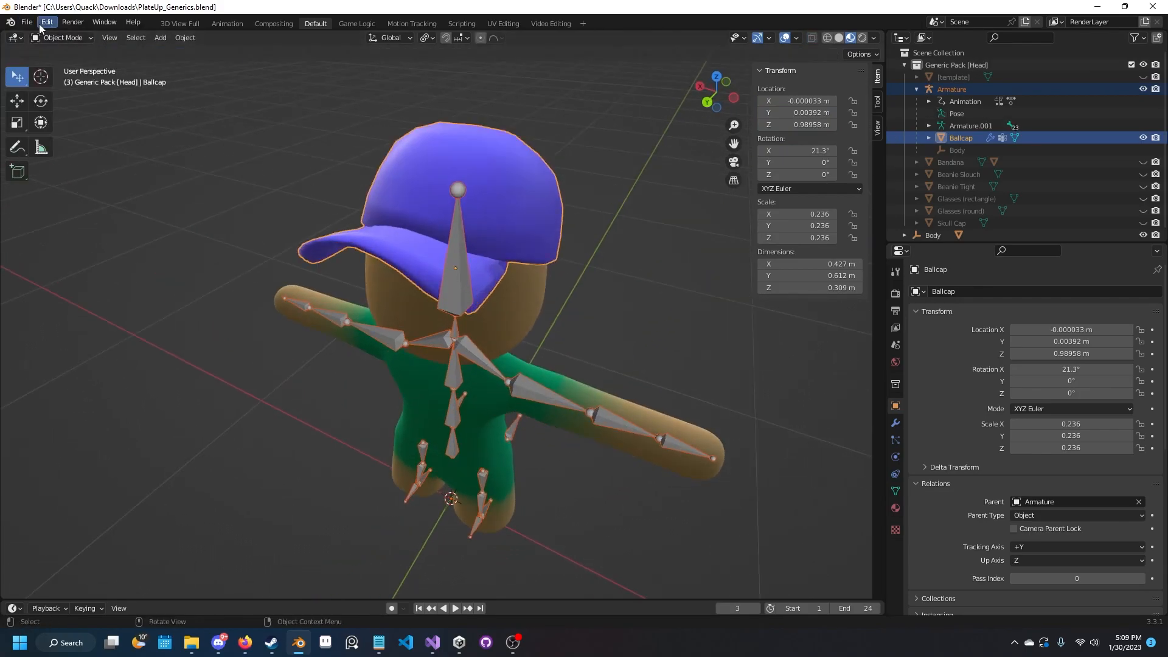
click(25, 22)
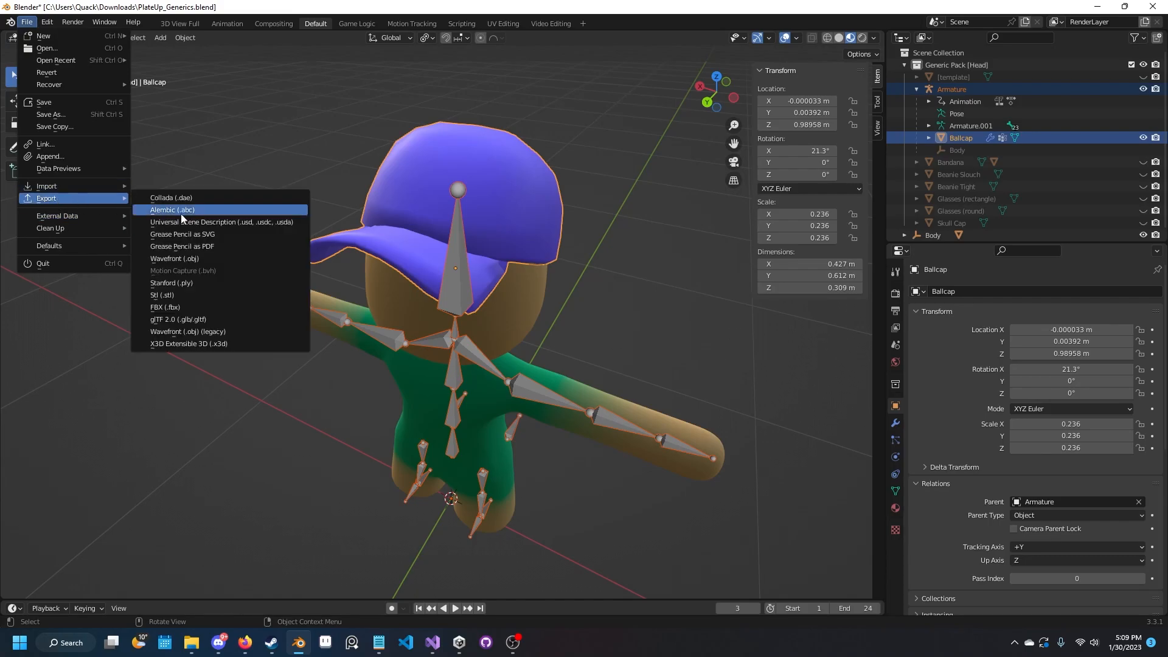
click(165, 307)
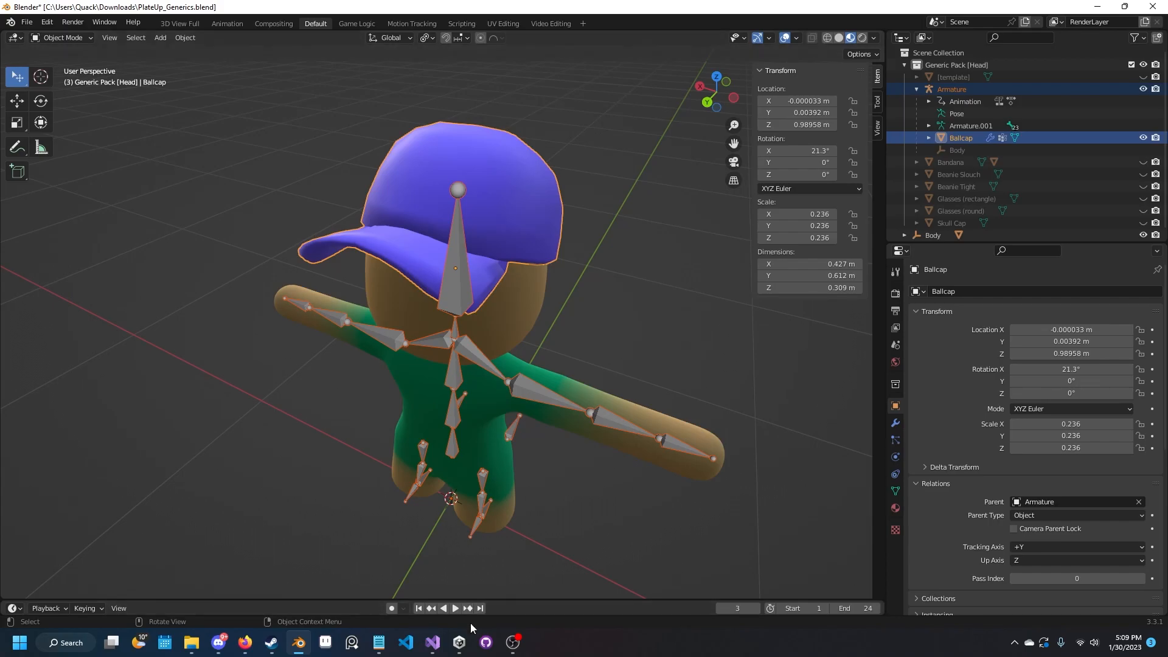
Create a new 3D project named PlateUp Asset Bundles from Unity Hub.
click(459, 646)
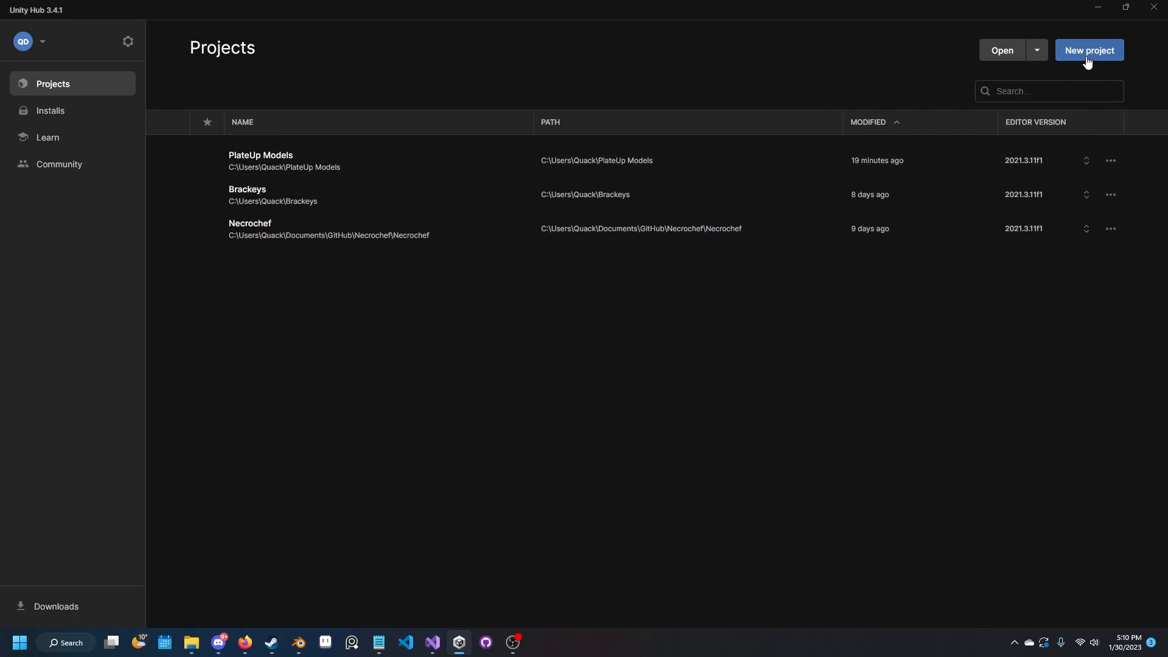
click(1088, 50)
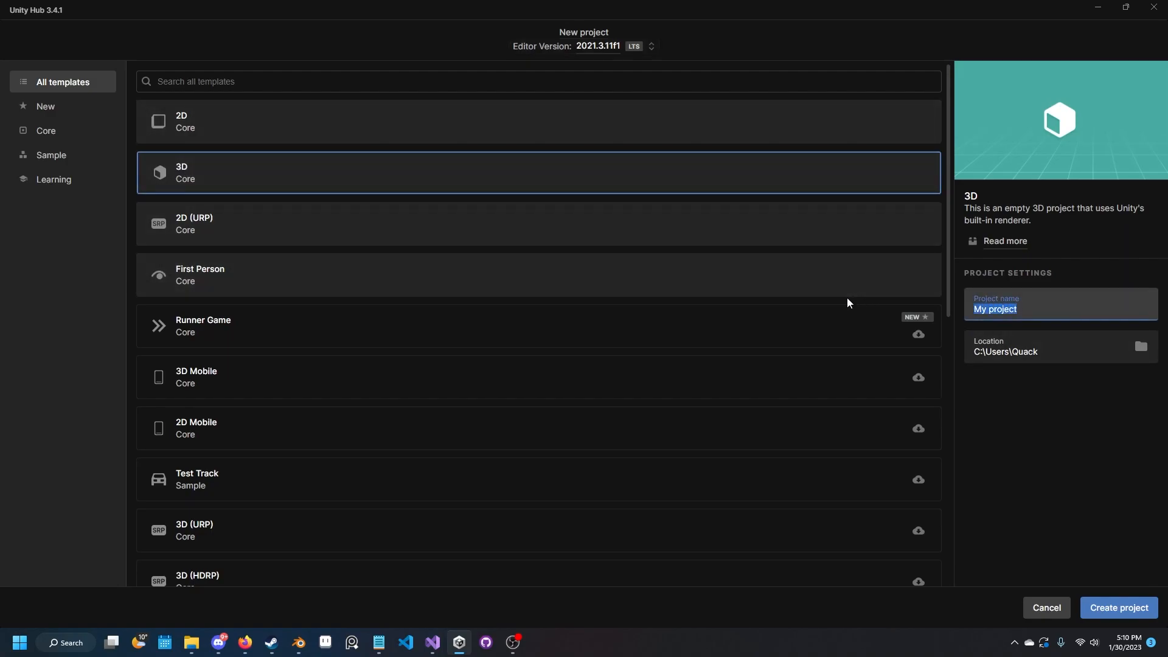
text(PlateUp Asset Bundles)
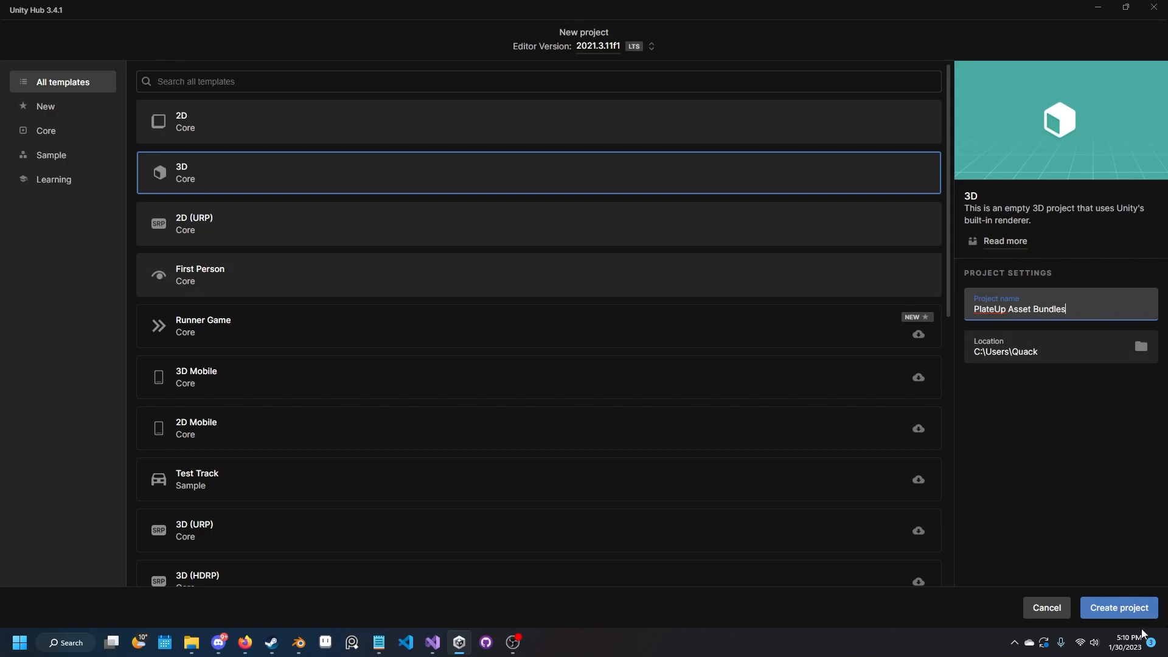
click(1117, 607)
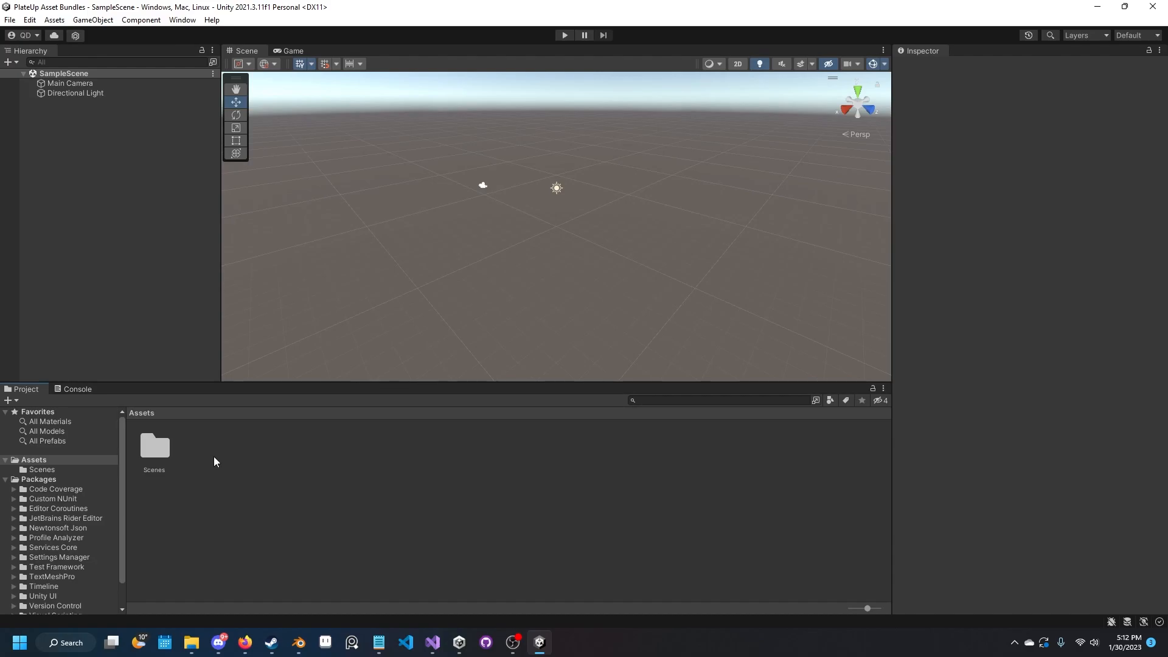
Create an Editor folder with a CreateAssetBundles C# script and open it for editing.
right_click(217, 462)
text(Editor)
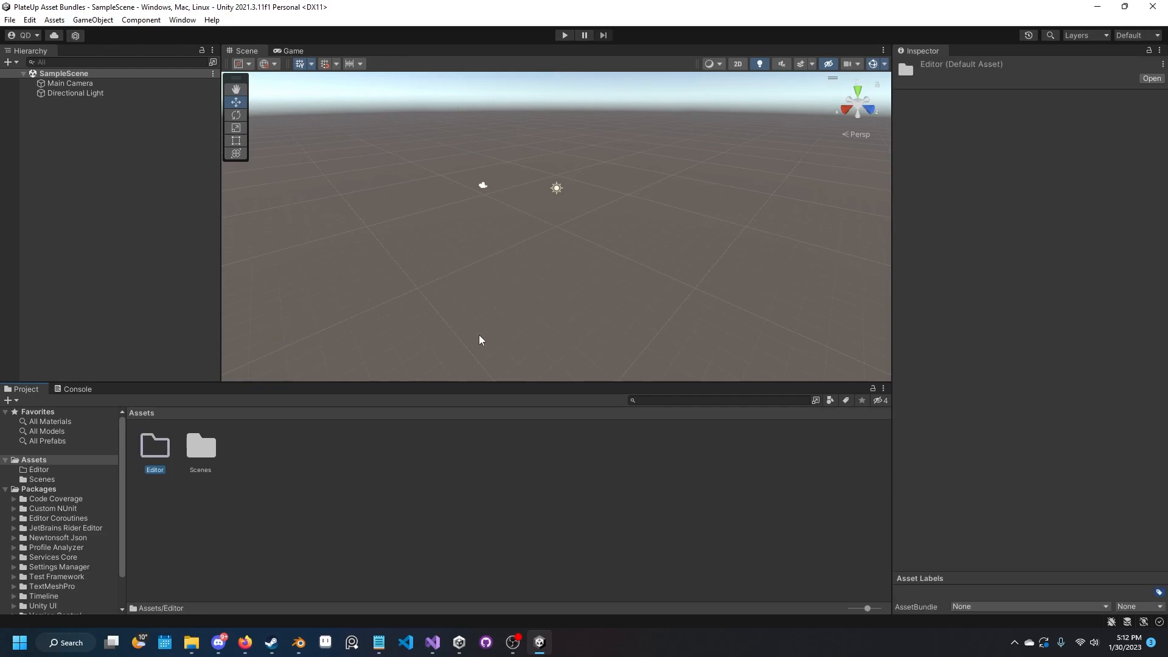
double_click(155, 446)
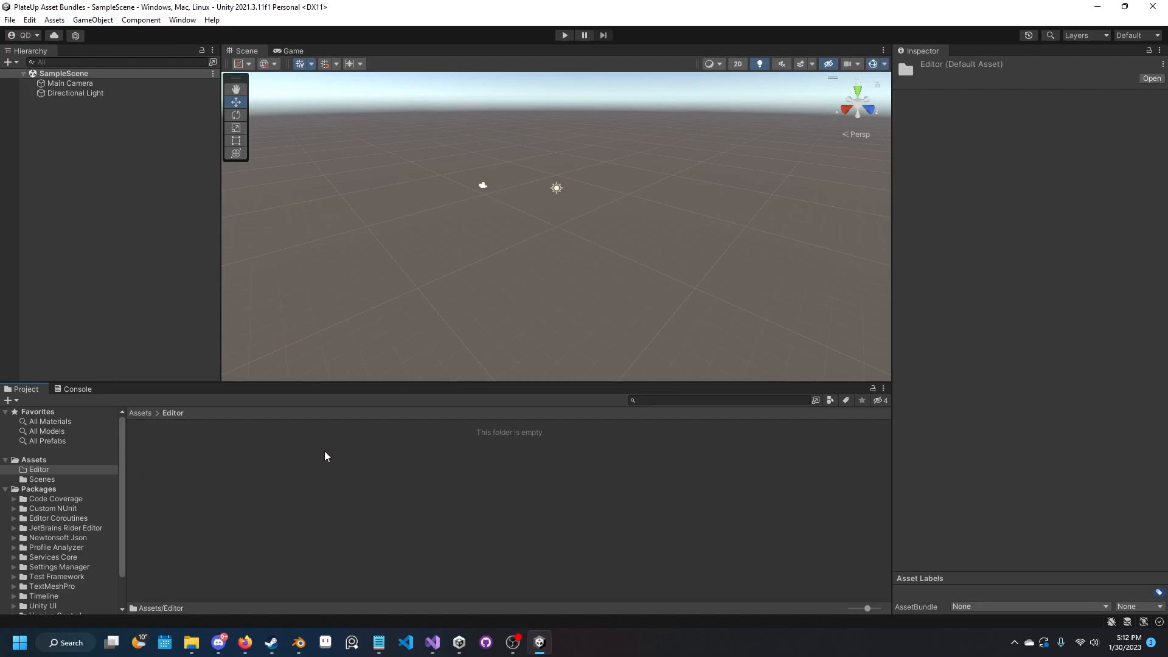
right_click(325, 456)
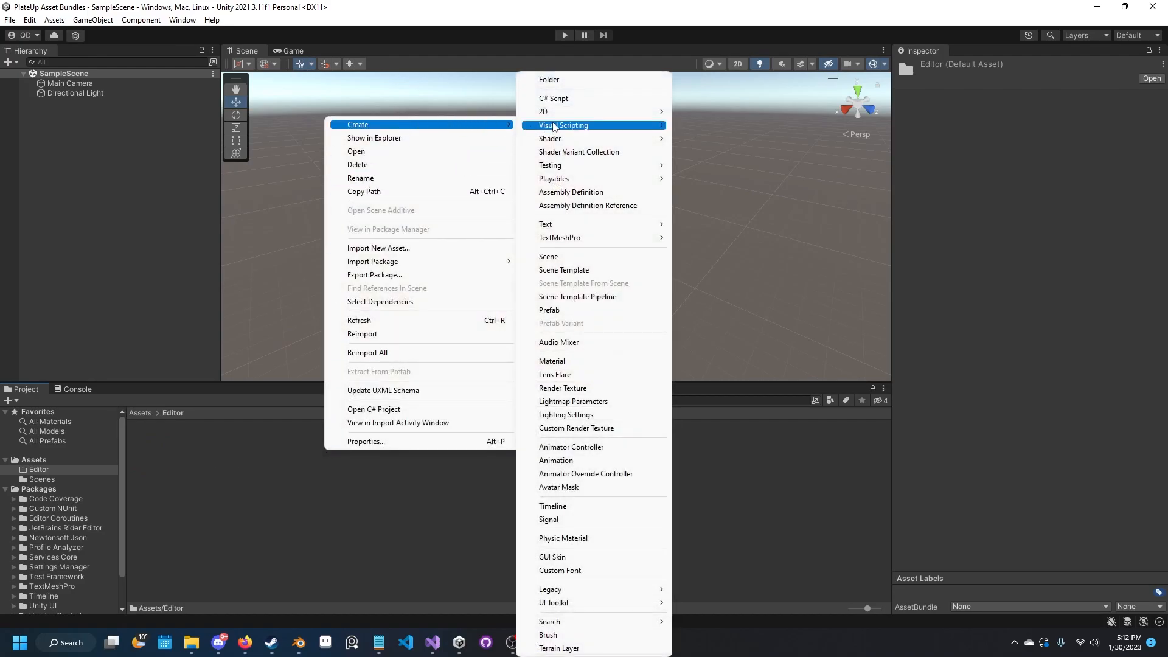
mouse_move(558, 98)
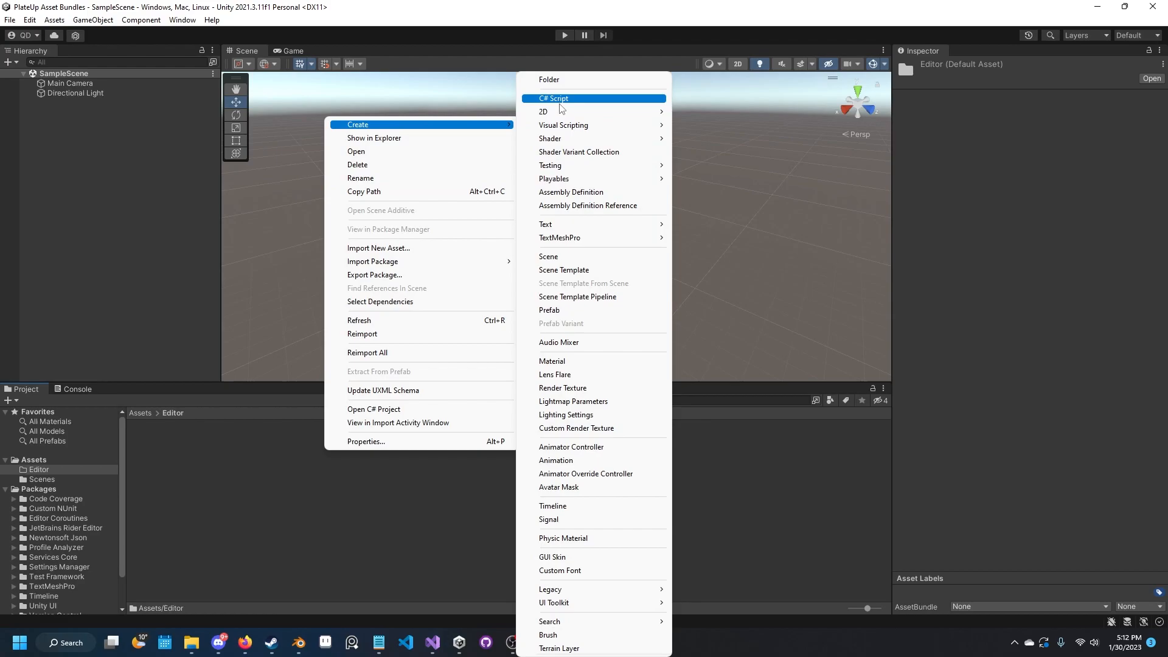
click(553, 98)
text(reateAssetBu)
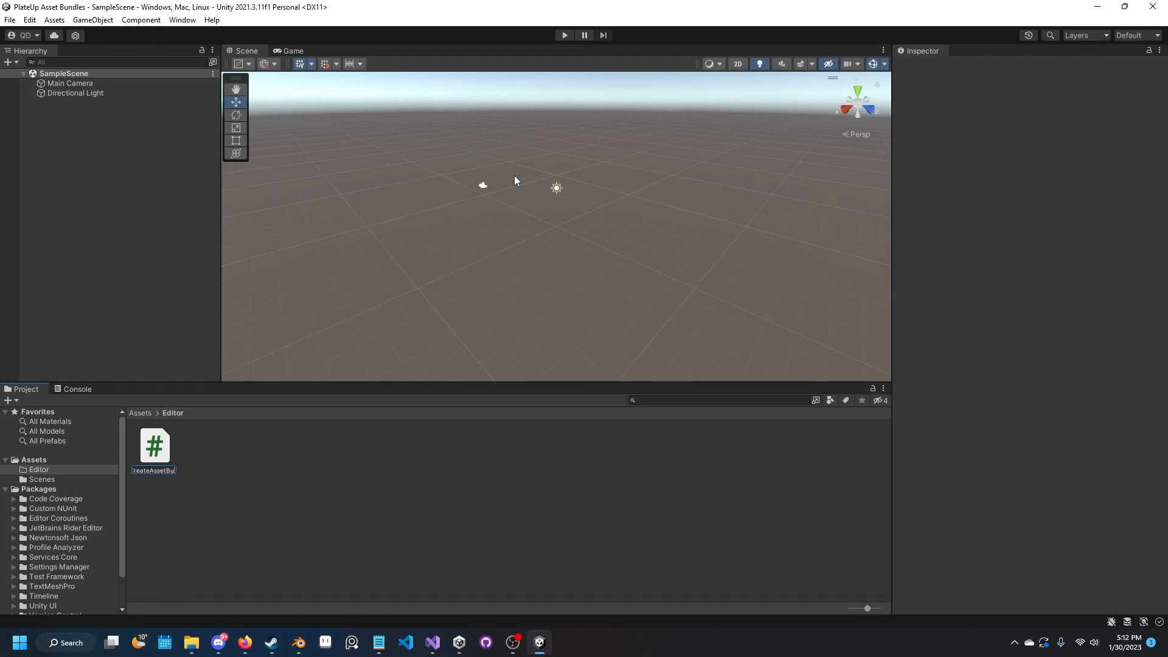
click(154, 447)
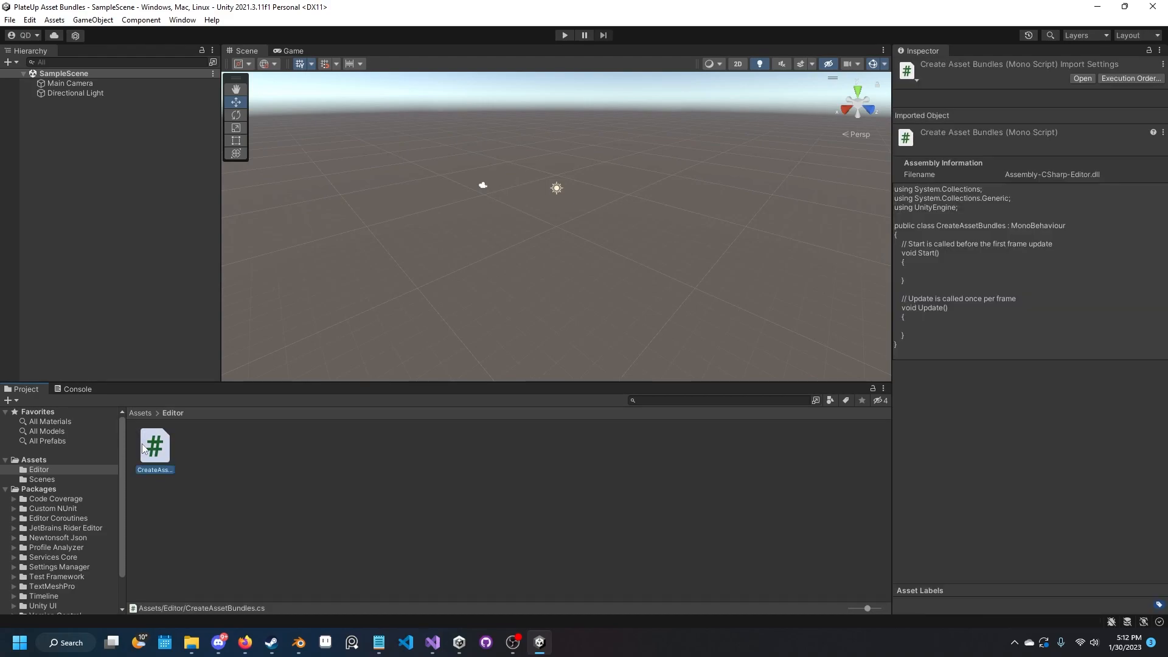
mouse_move(197, 439)
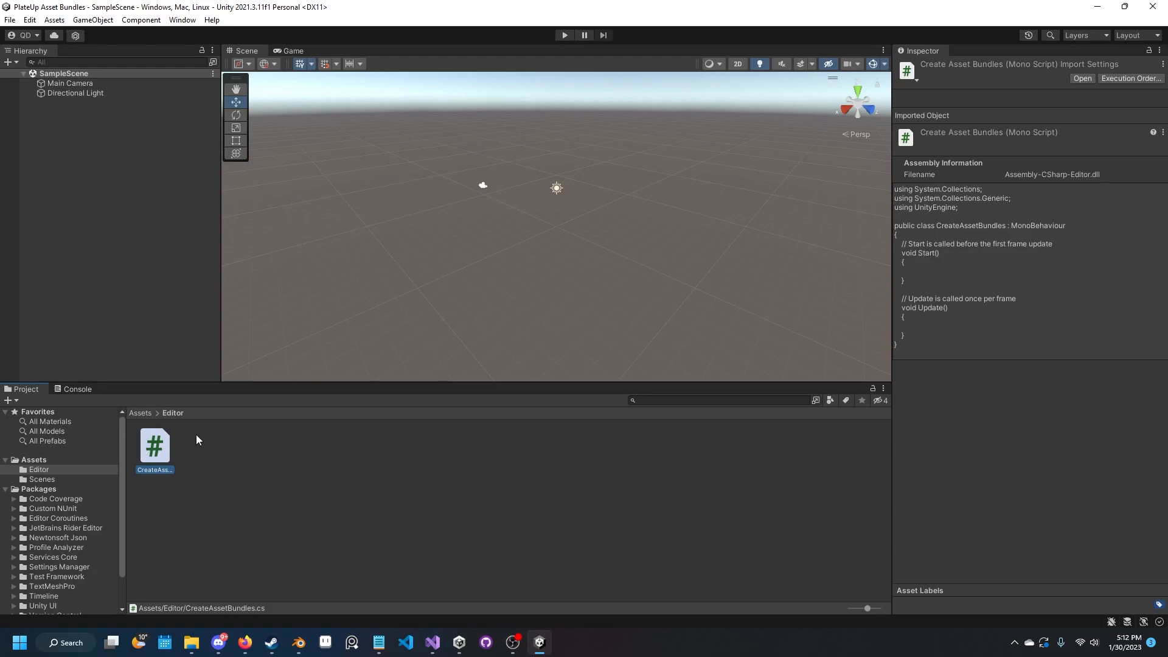
double_click(154, 446)
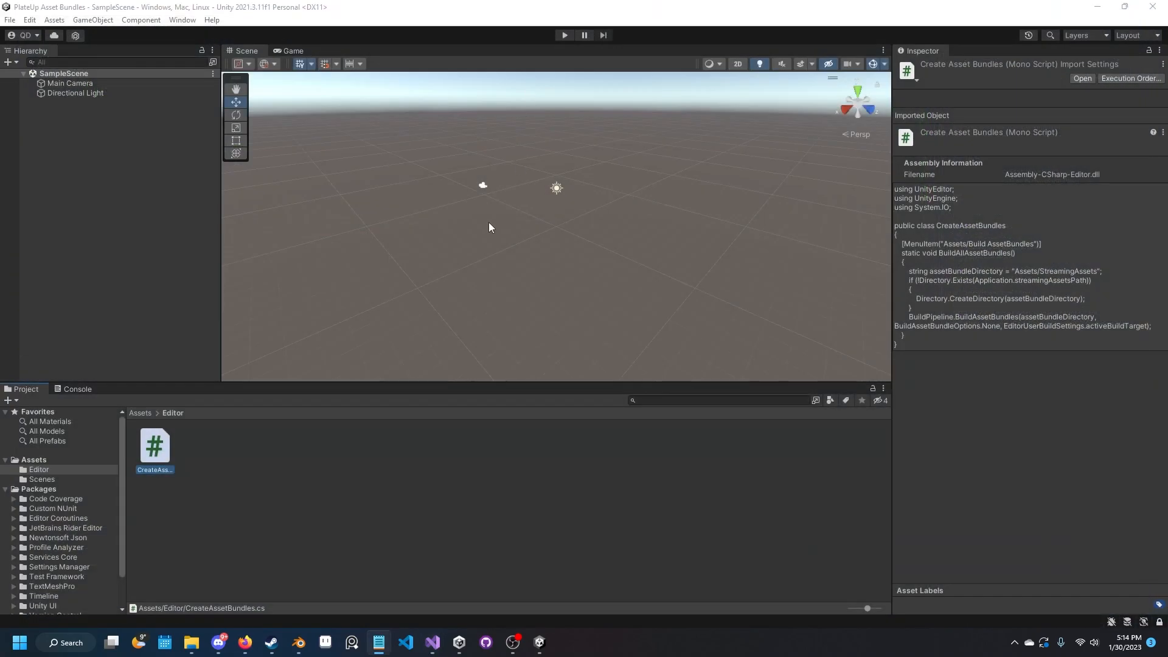
mouse_move(179, 427)
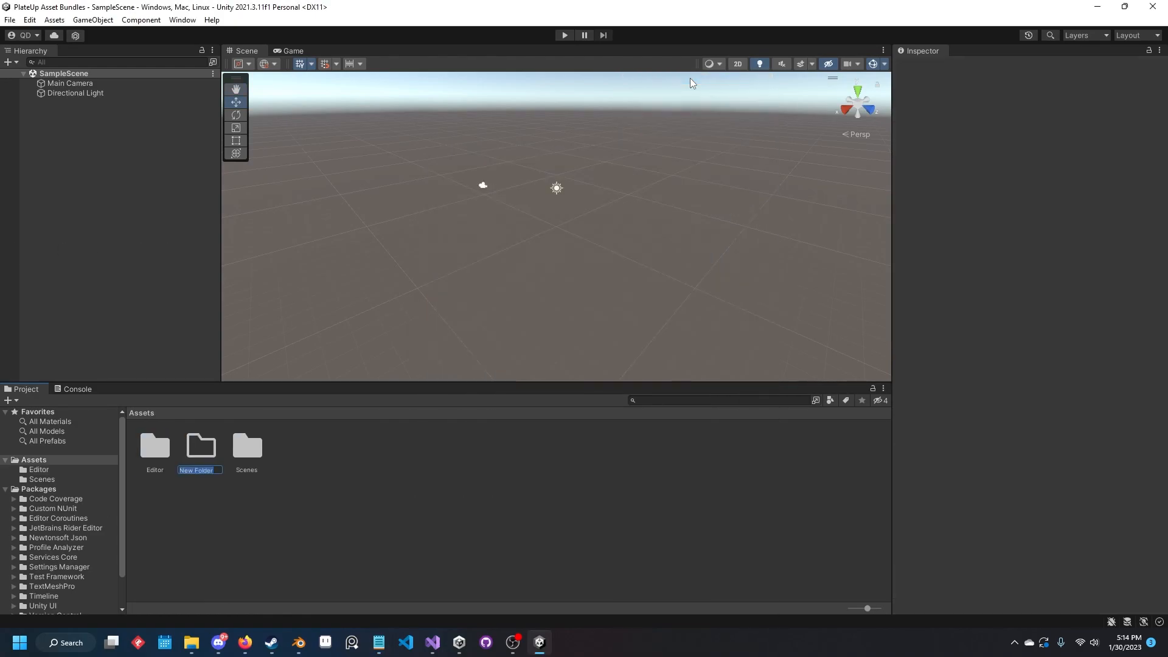
Name the PlateUp Mods Folder and create a Generic Cosmetic Pack folder inside it.
text(PlateUp Mods)
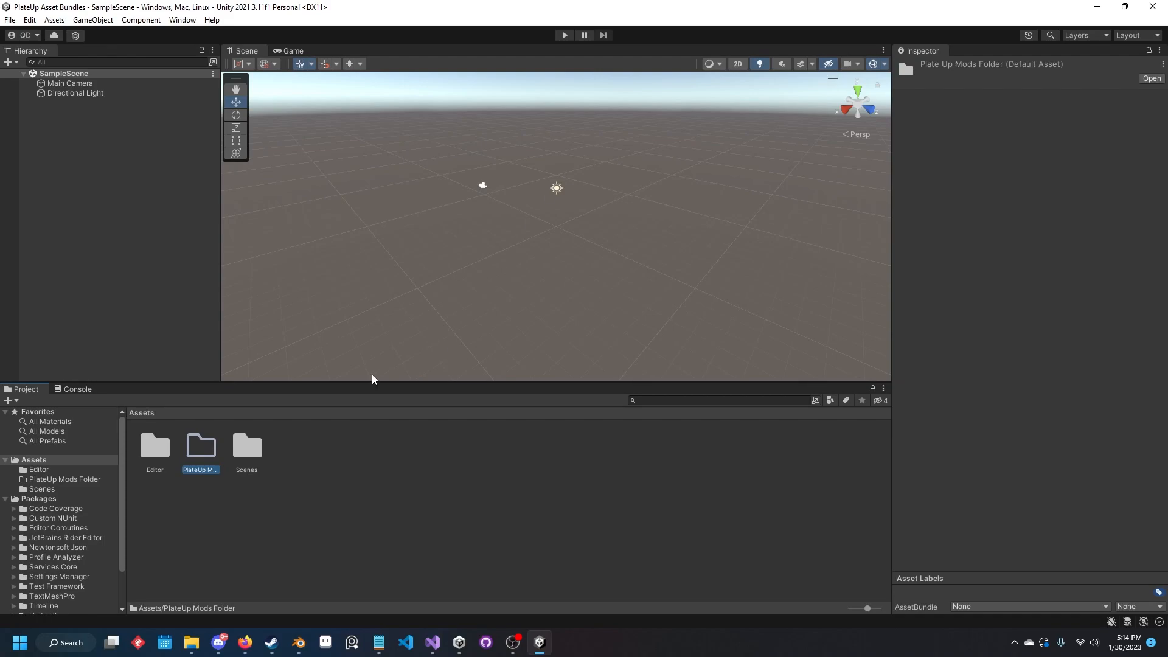
mouse_move(267, 550)
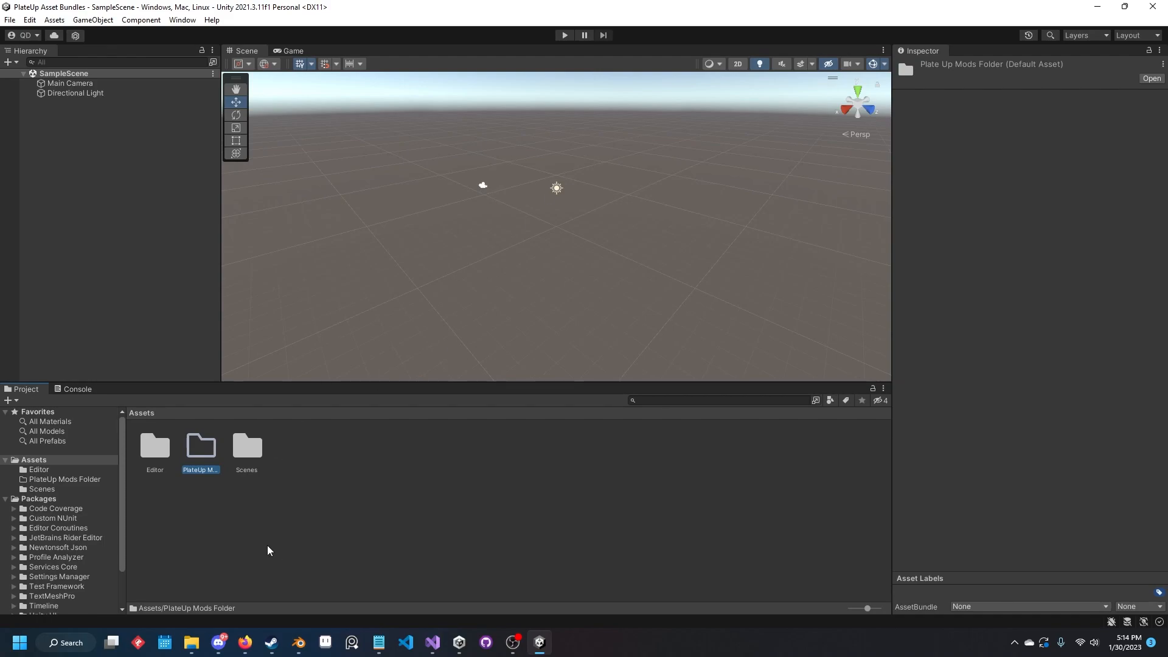
mouse_move(208, 449)
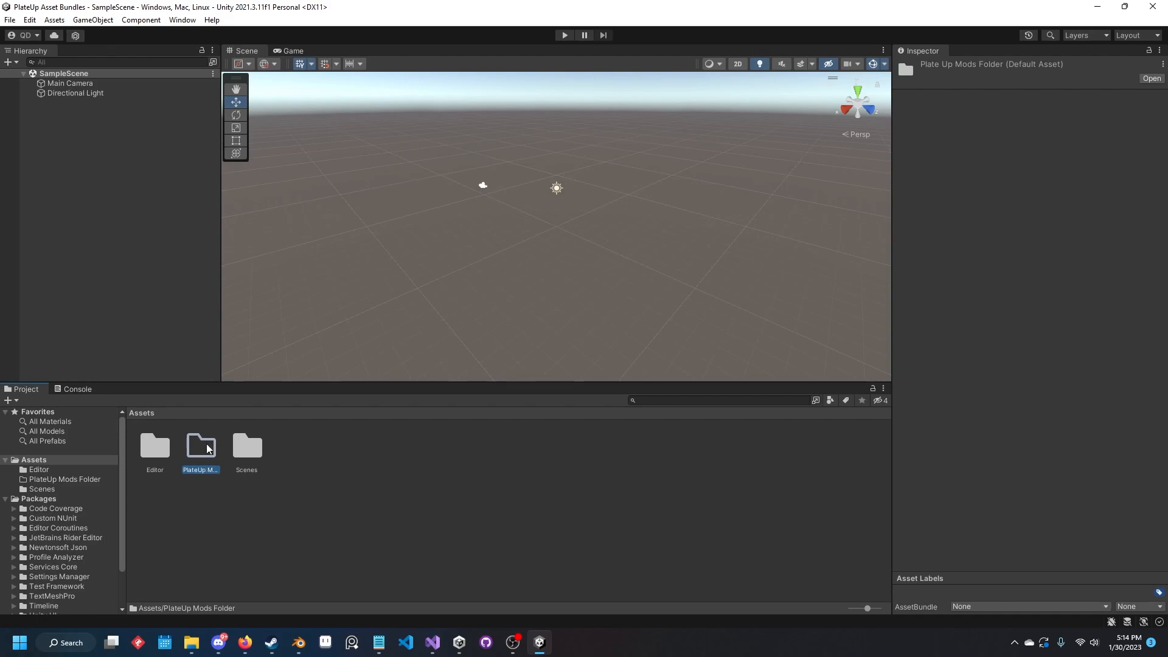
double_click(201, 446)
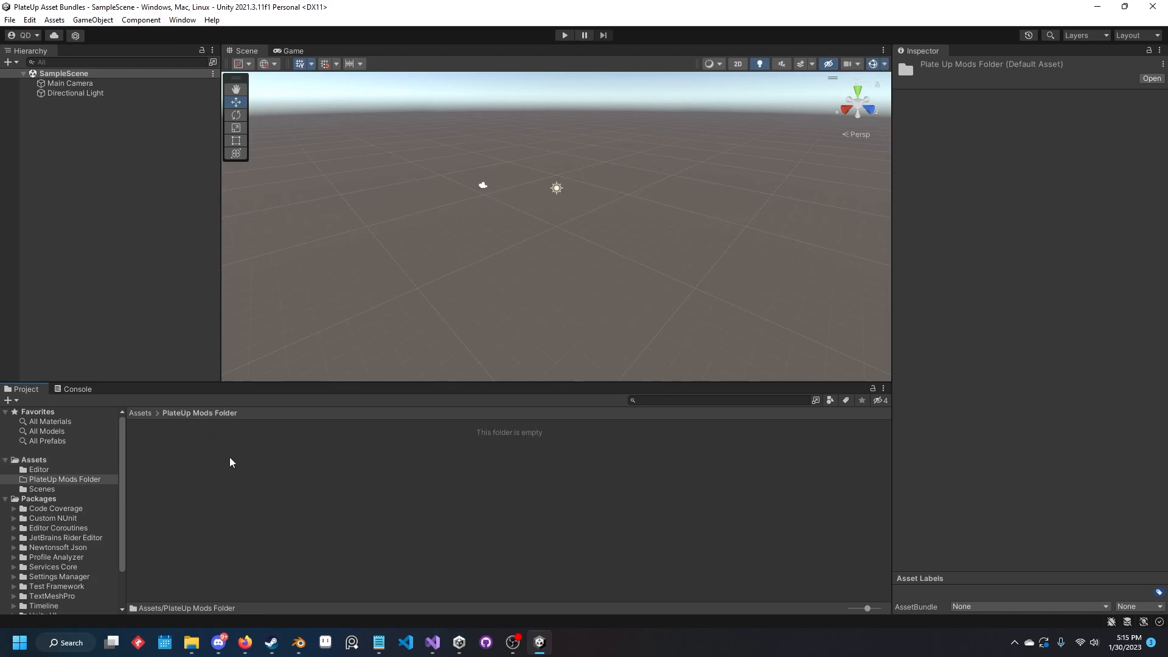
right_click(232, 463)
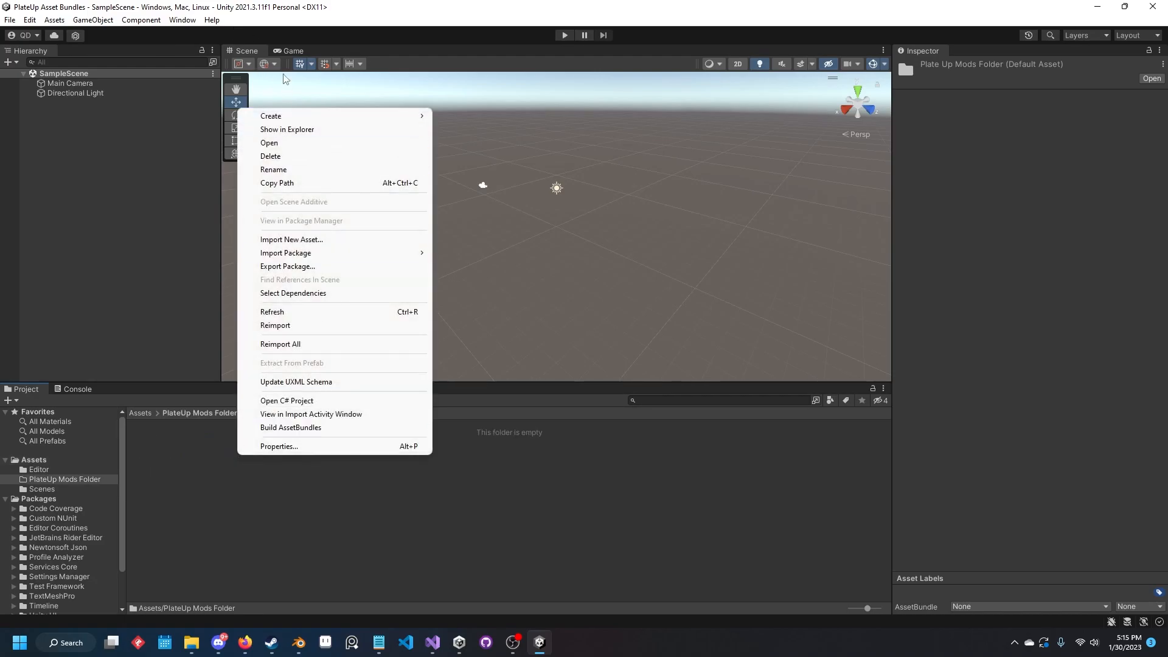
click(270, 116)
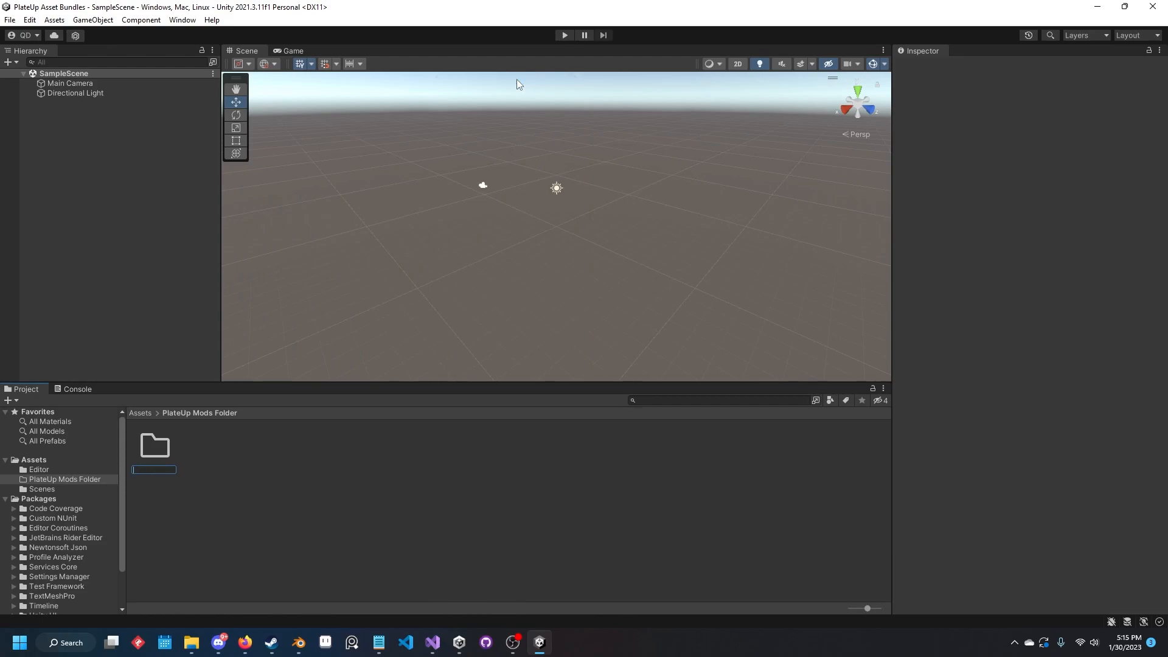
text(Generic)
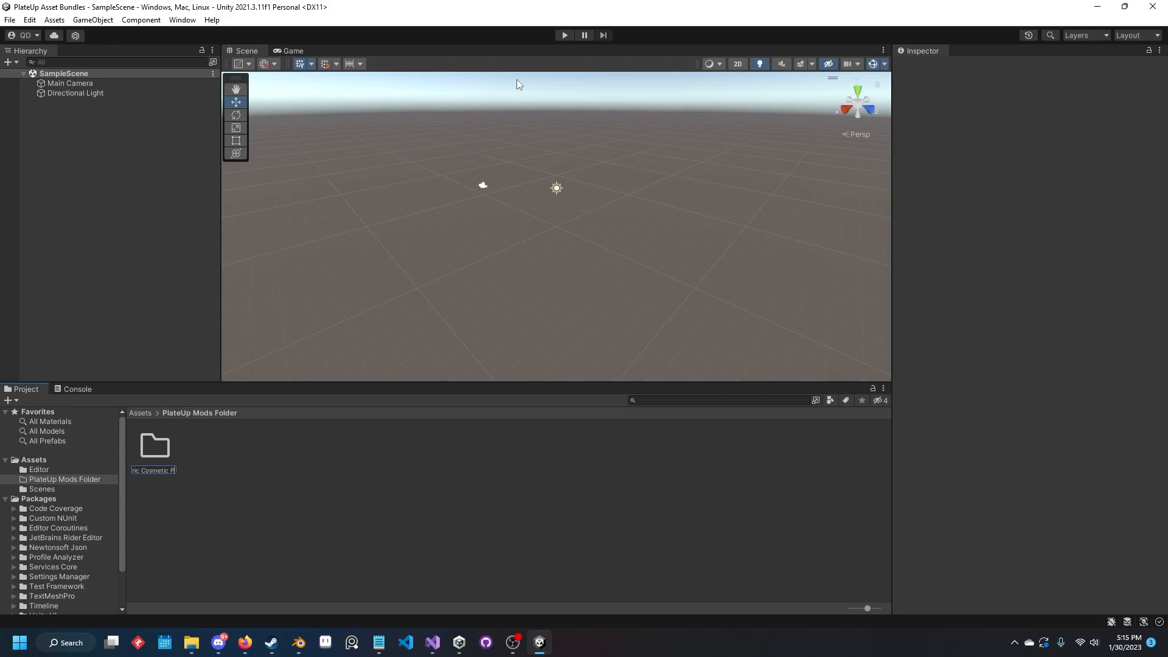
click(154, 444)
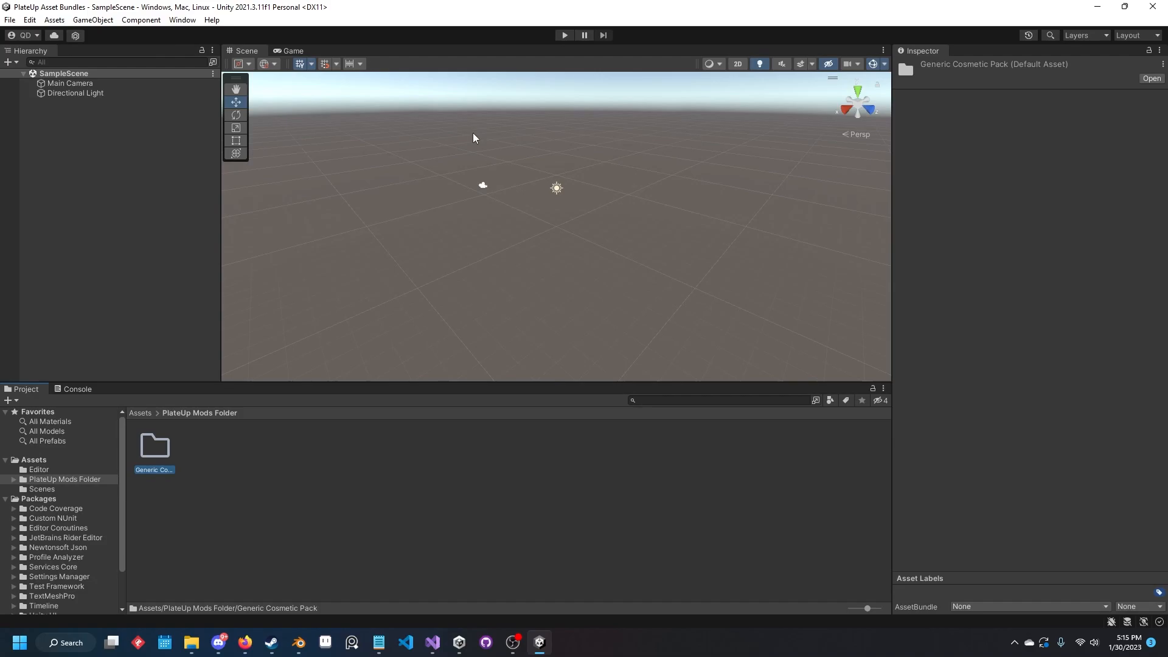
Add AssetBundle and Models subfolders inside Generic Cosmetic Pack and open Models.
double_click(154, 445)
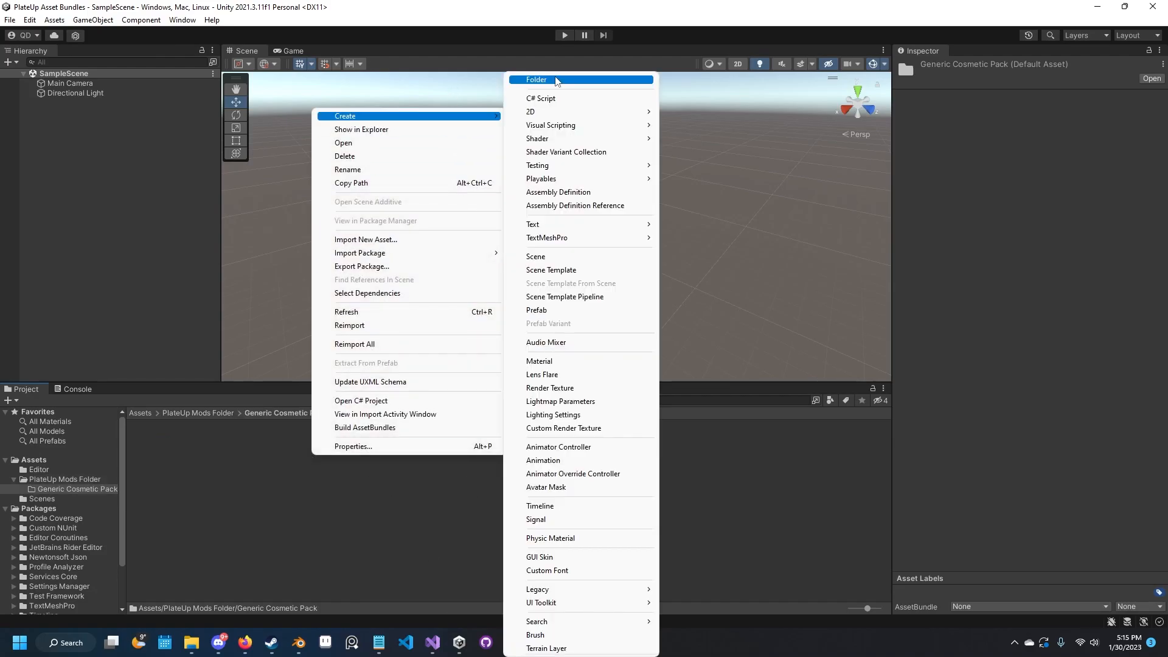
click(536, 80)
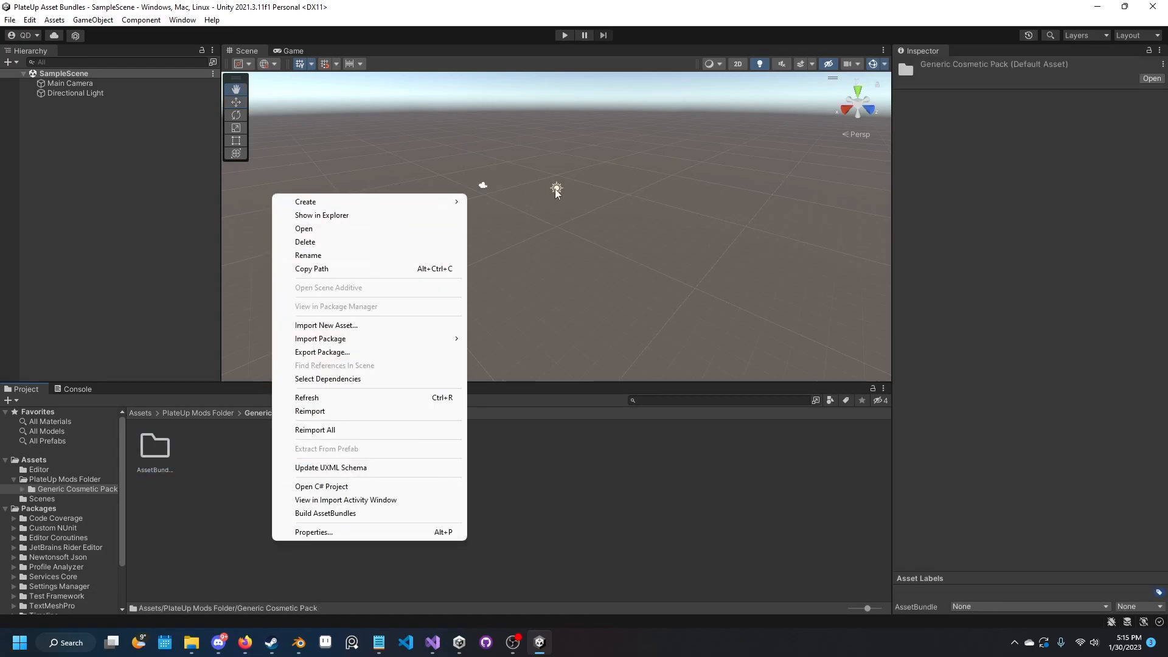
click(305, 201)
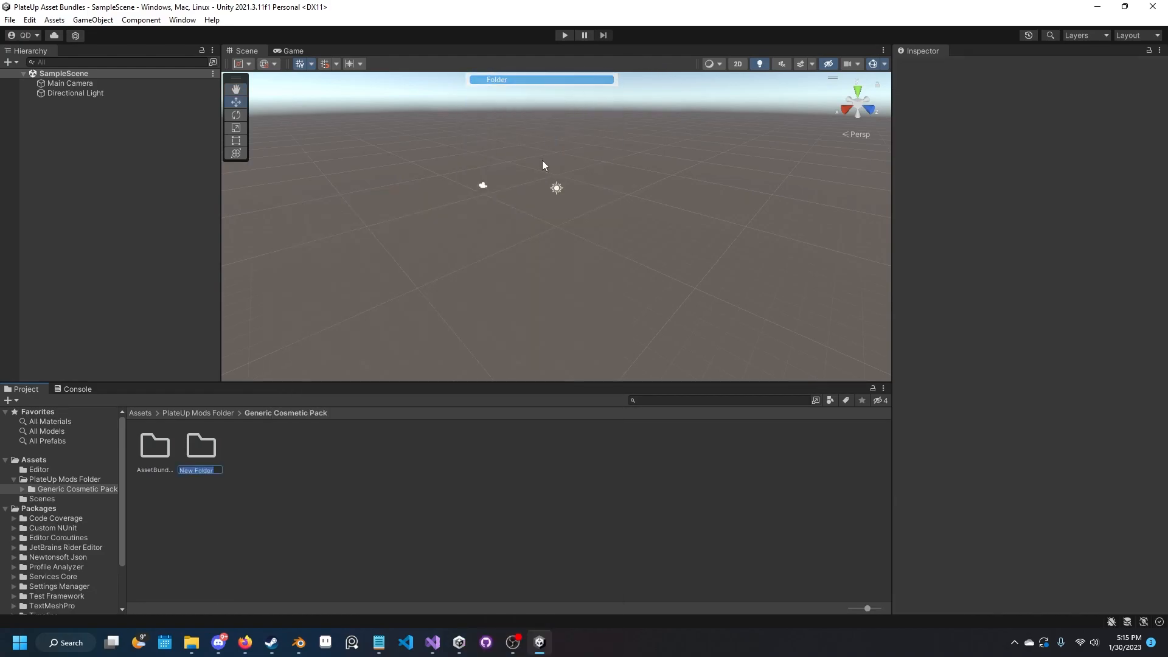
text(Models)
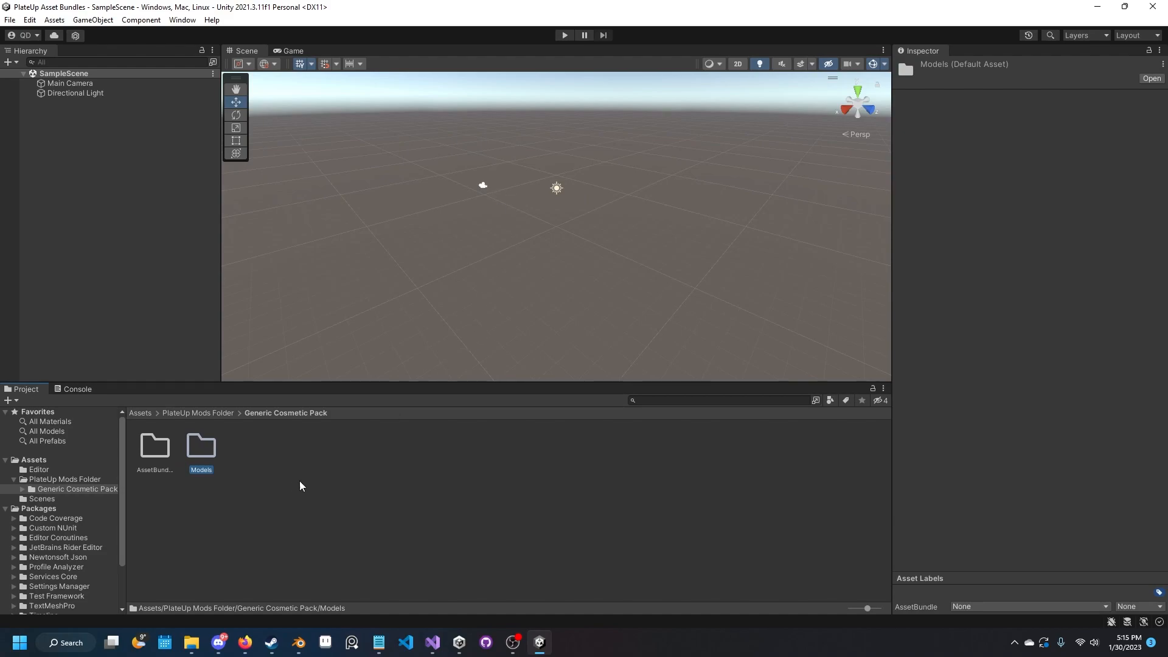
double_click(201, 447)
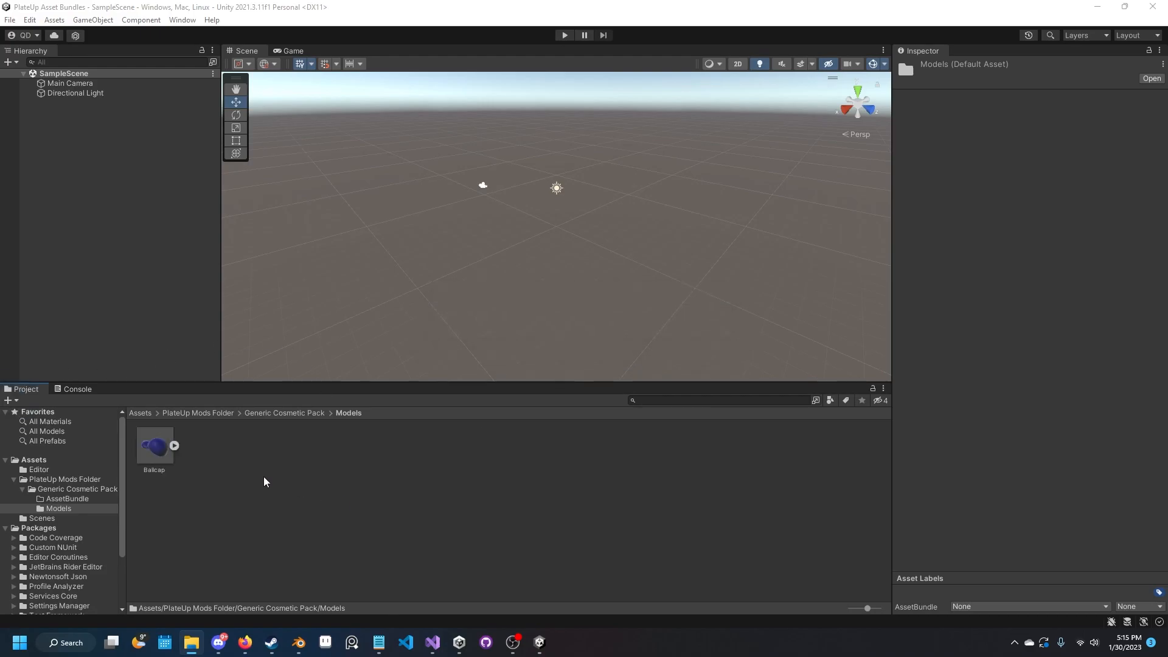
Set Ballcap's Material Creation Mode to None and apply the import settings.
click(155, 445)
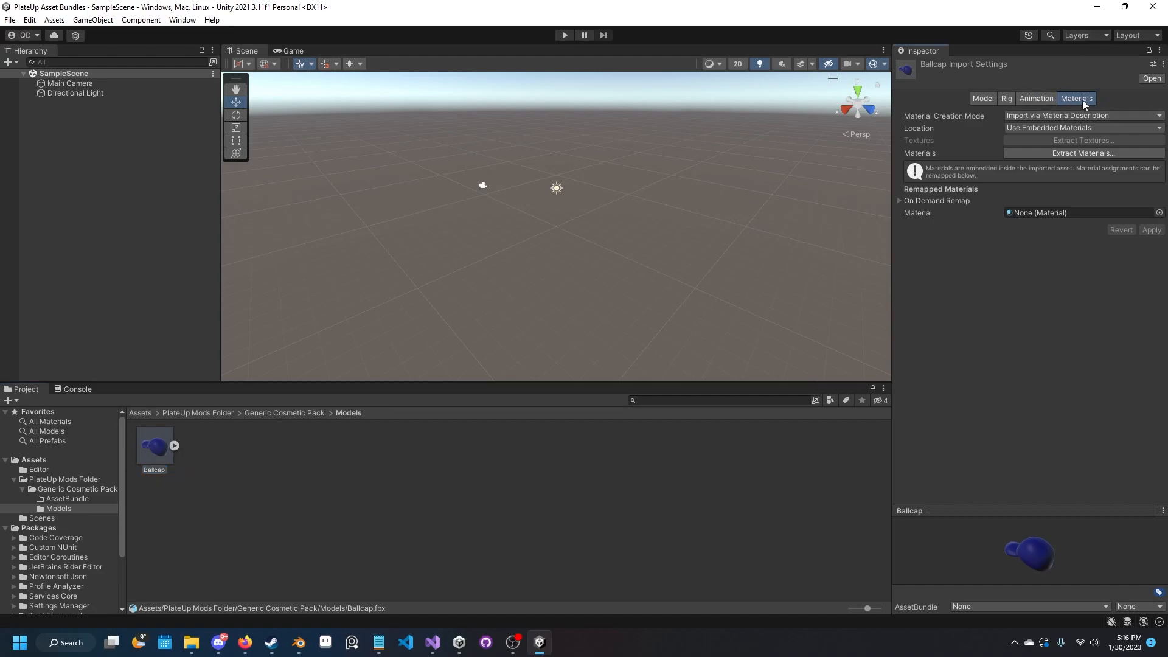
click(1033, 97)
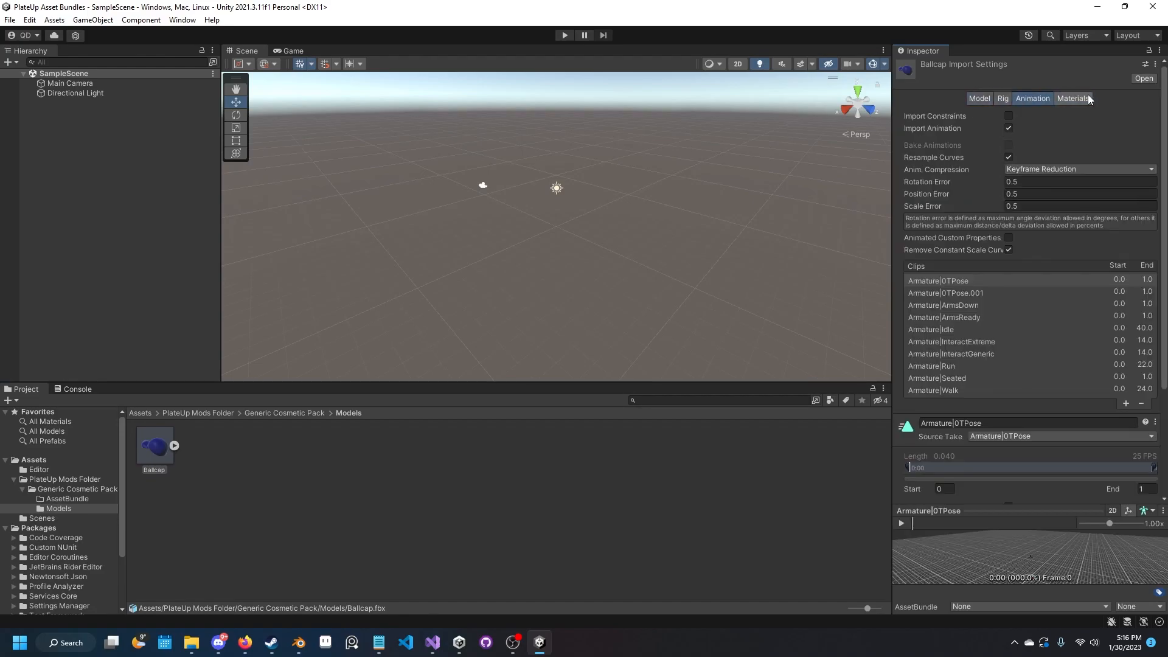
click(1074, 97)
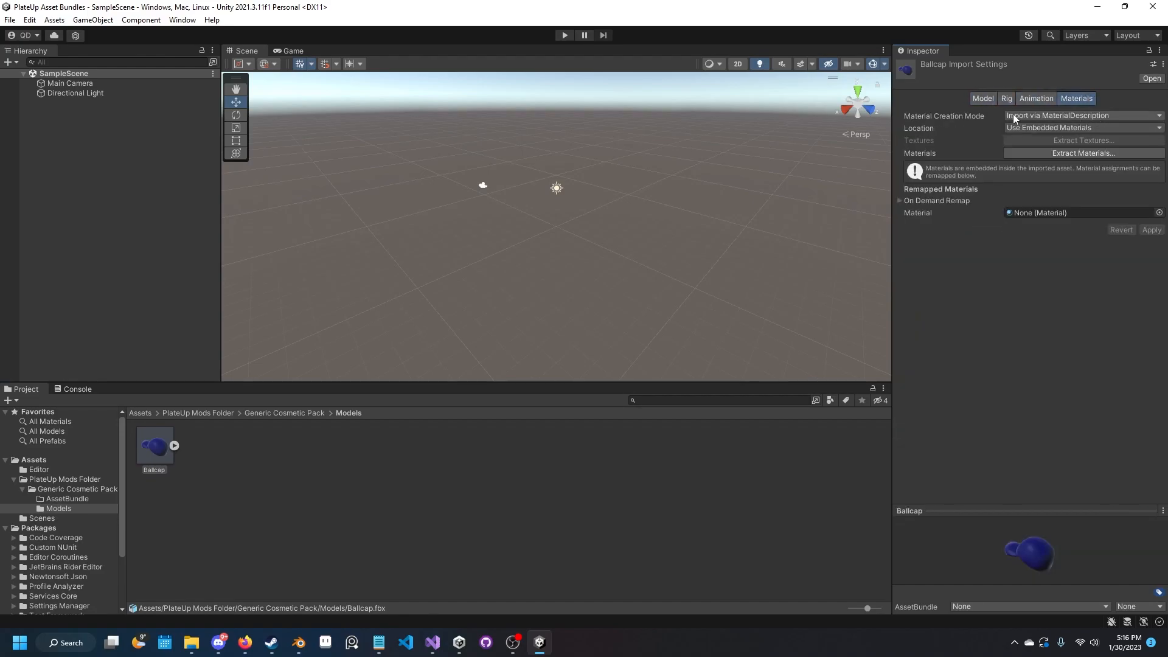
click(1081, 116)
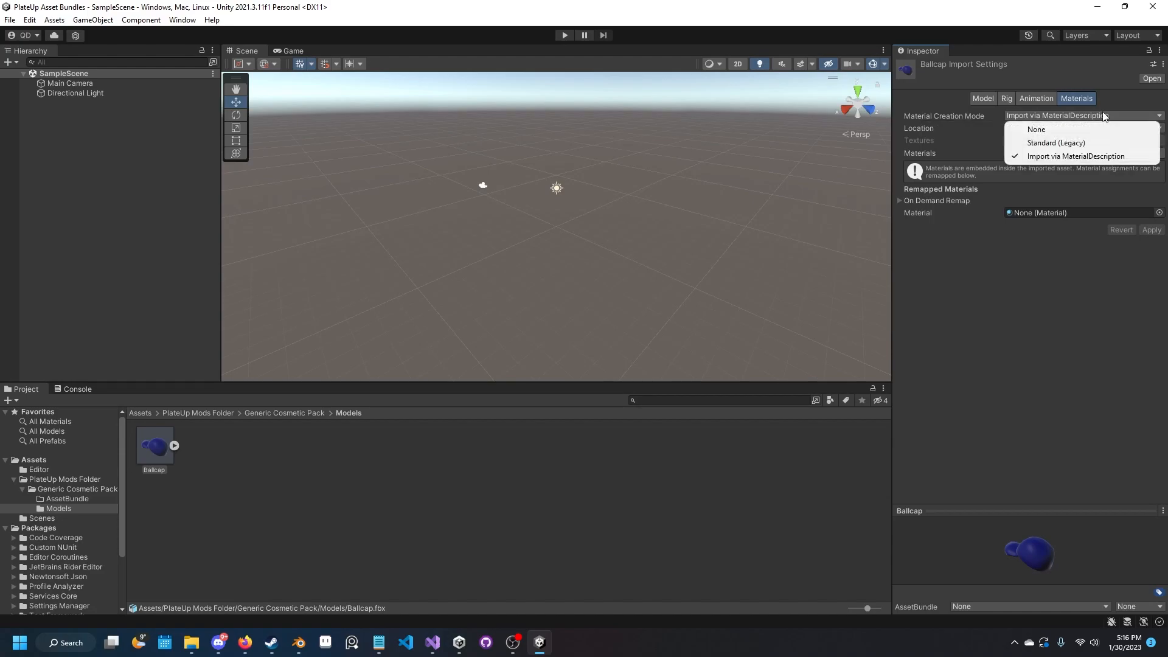
click(1037, 129)
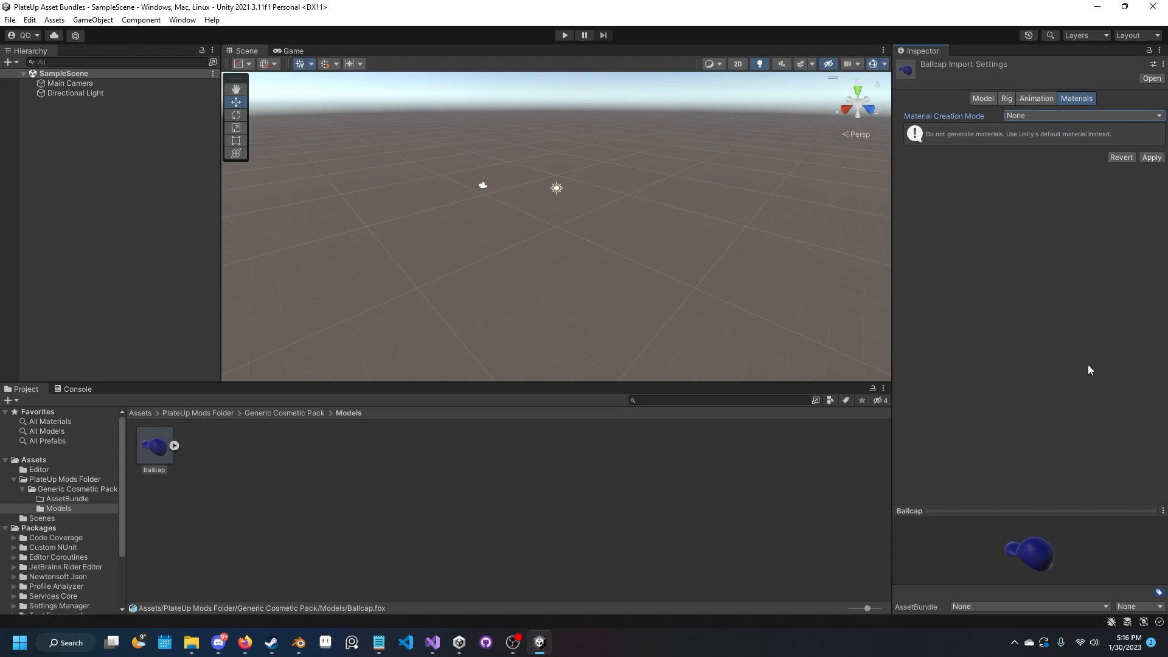
mouse_move(1018, 336)
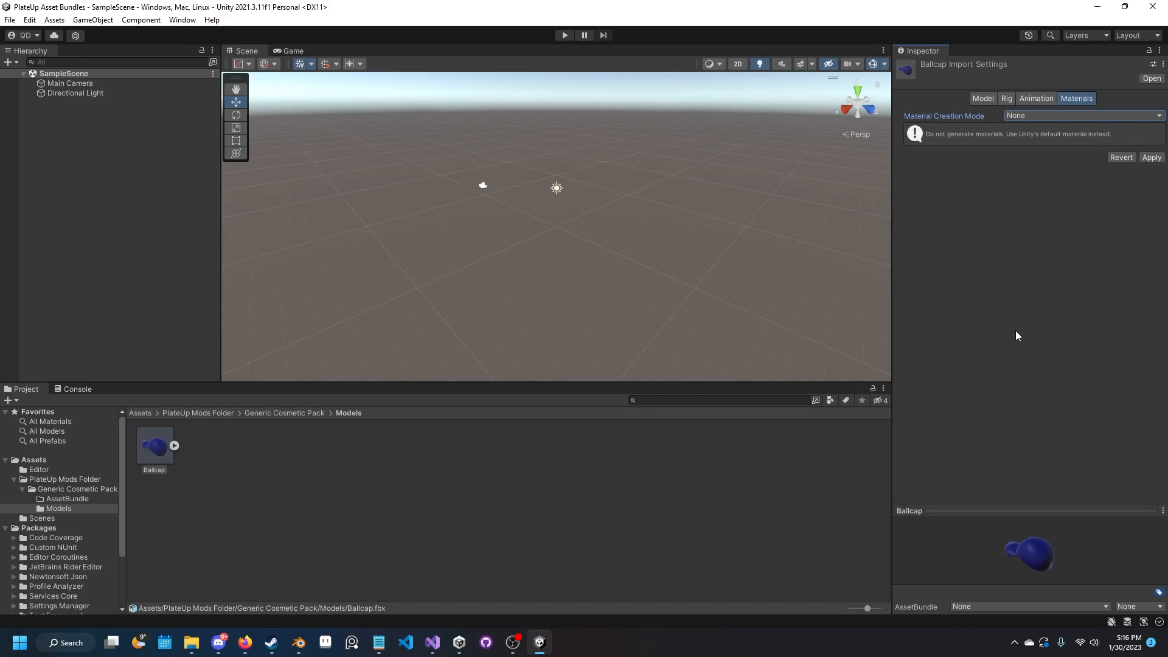
click(1152, 157)
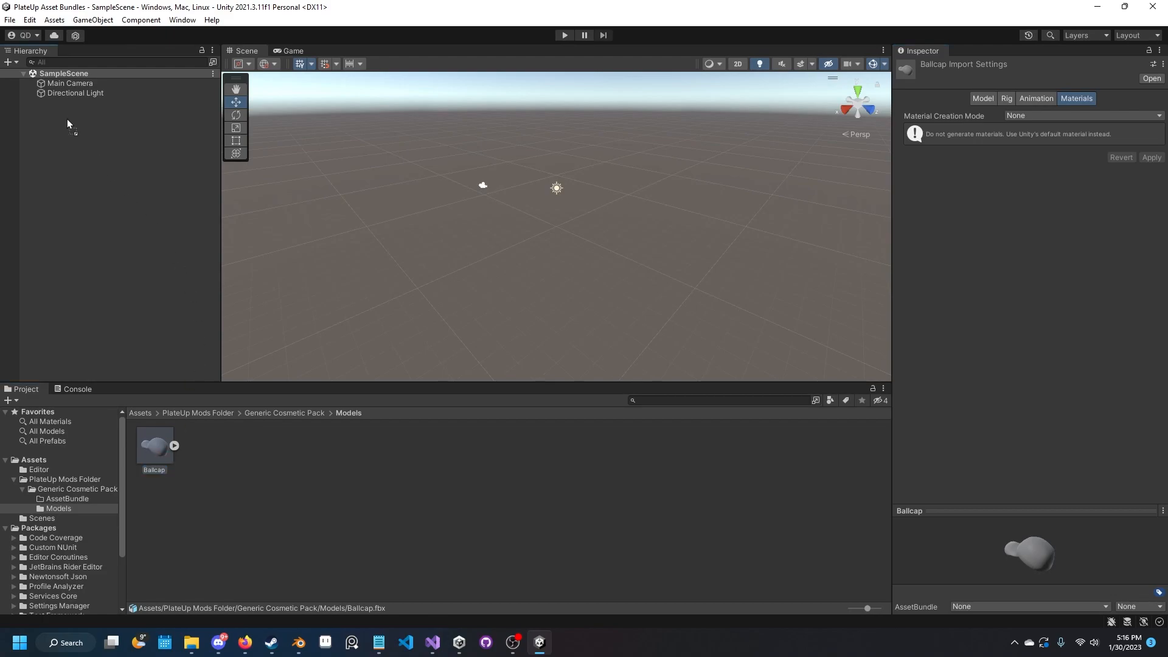
click(75, 92)
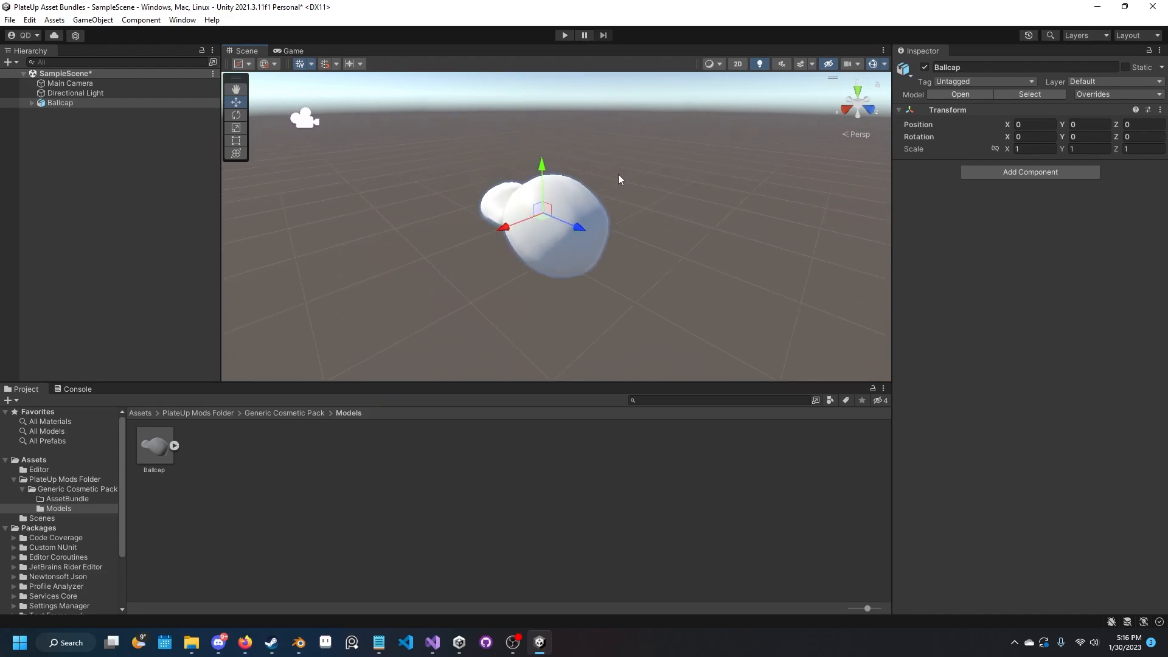
Unpack the Ballcap prefab instance in the Hierarchy completely.
drag(618, 178, 720, 203)
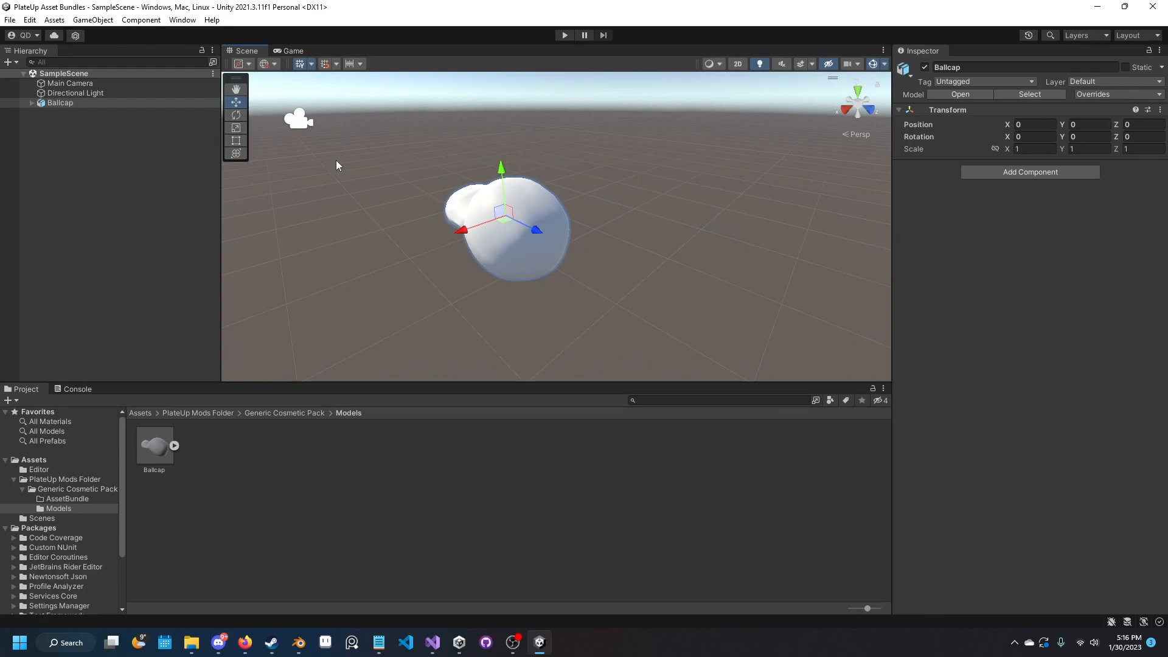
mouse_move(201, 162)
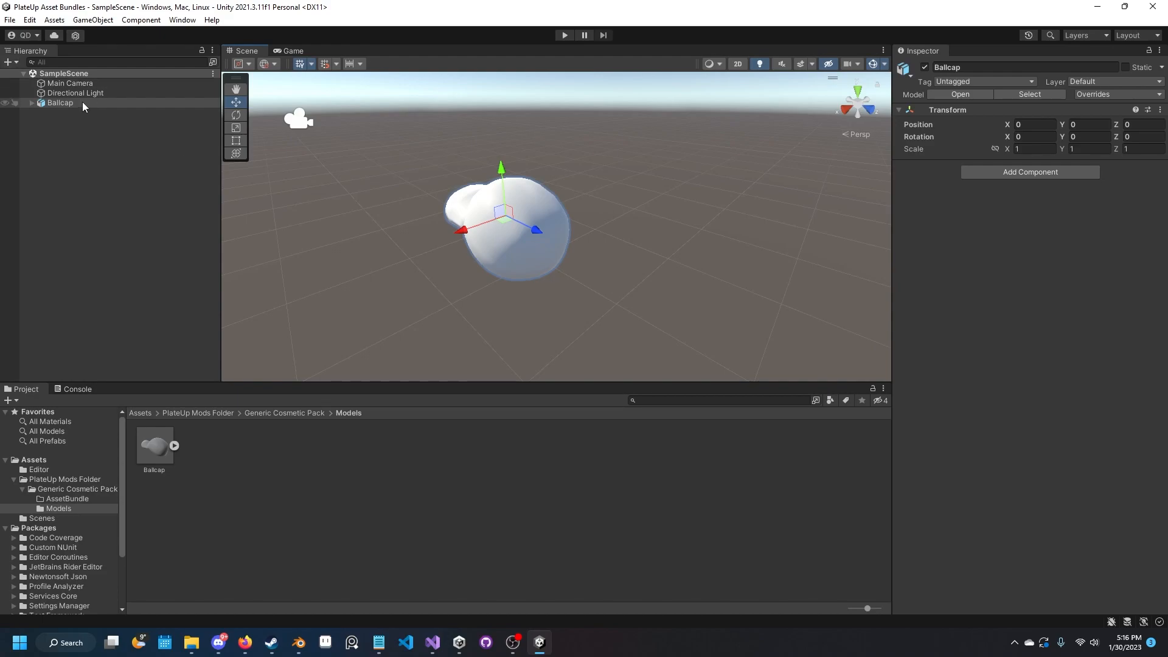
right_click(59, 102)
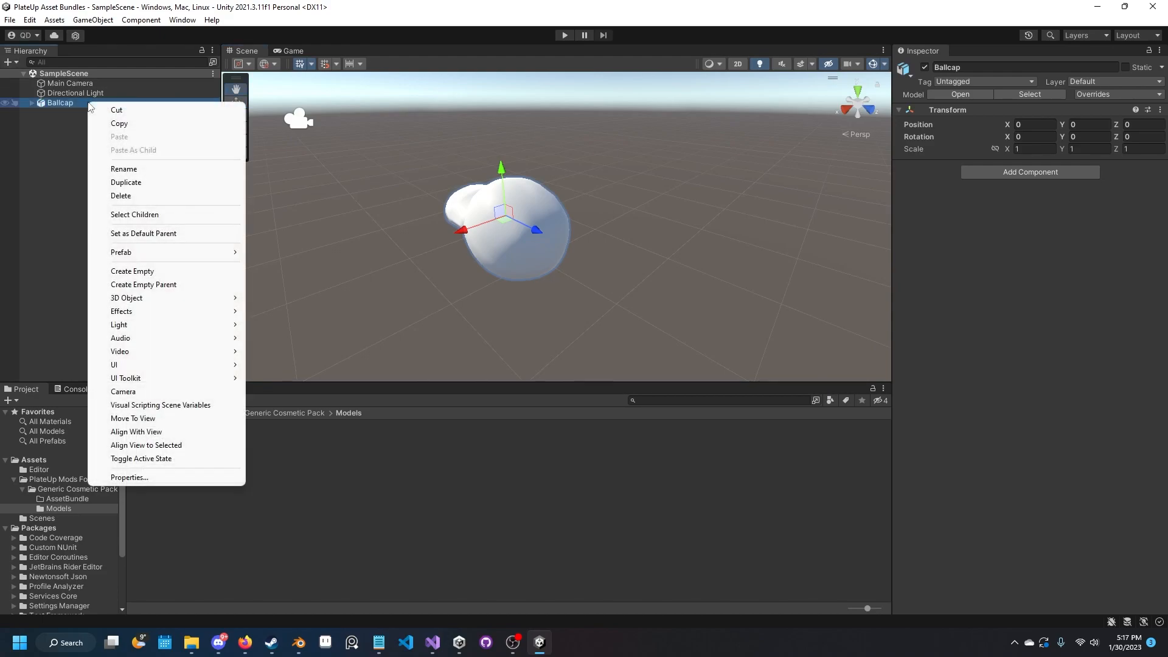
mouse_move(148, 252)
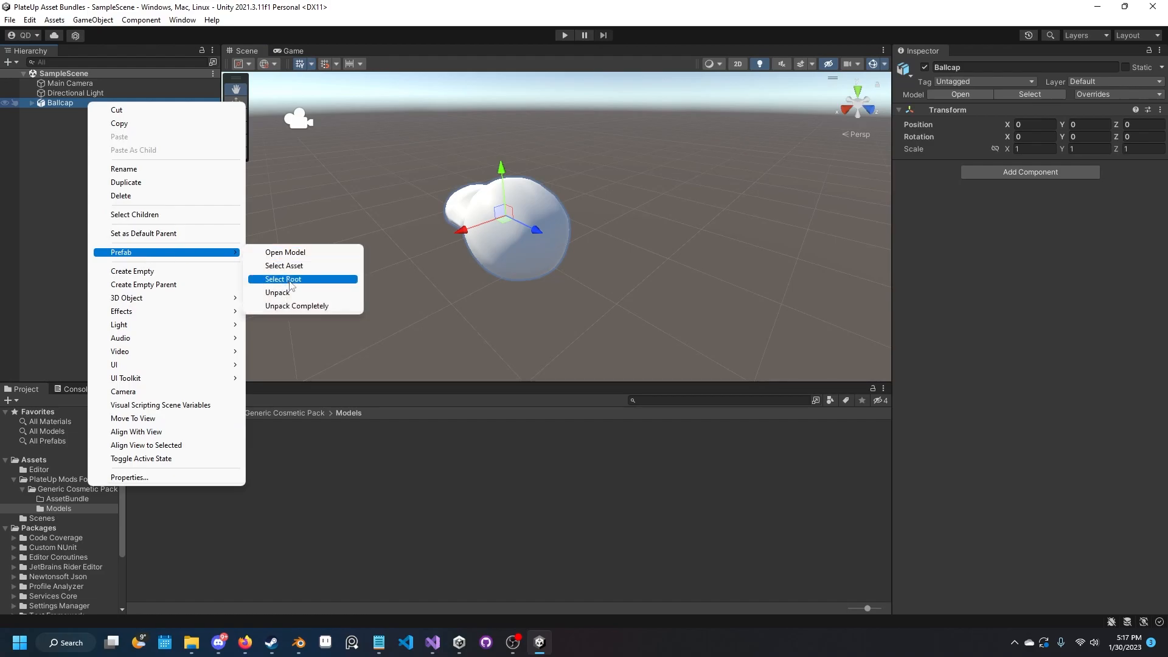
click(297, 306)
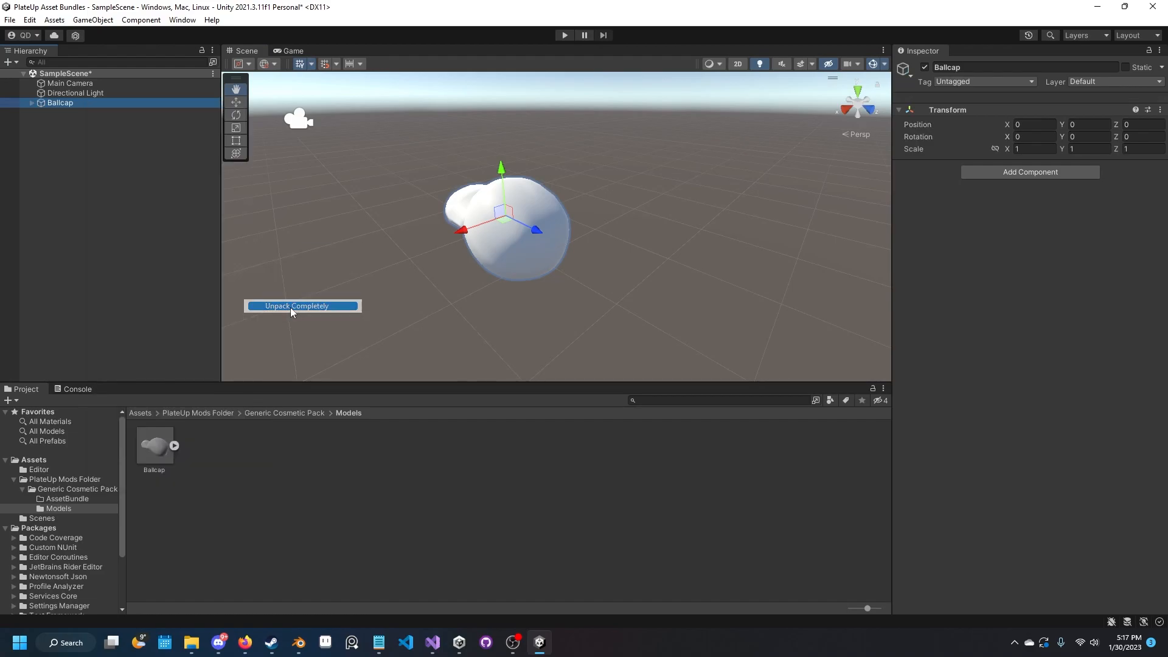
click(297, 307)
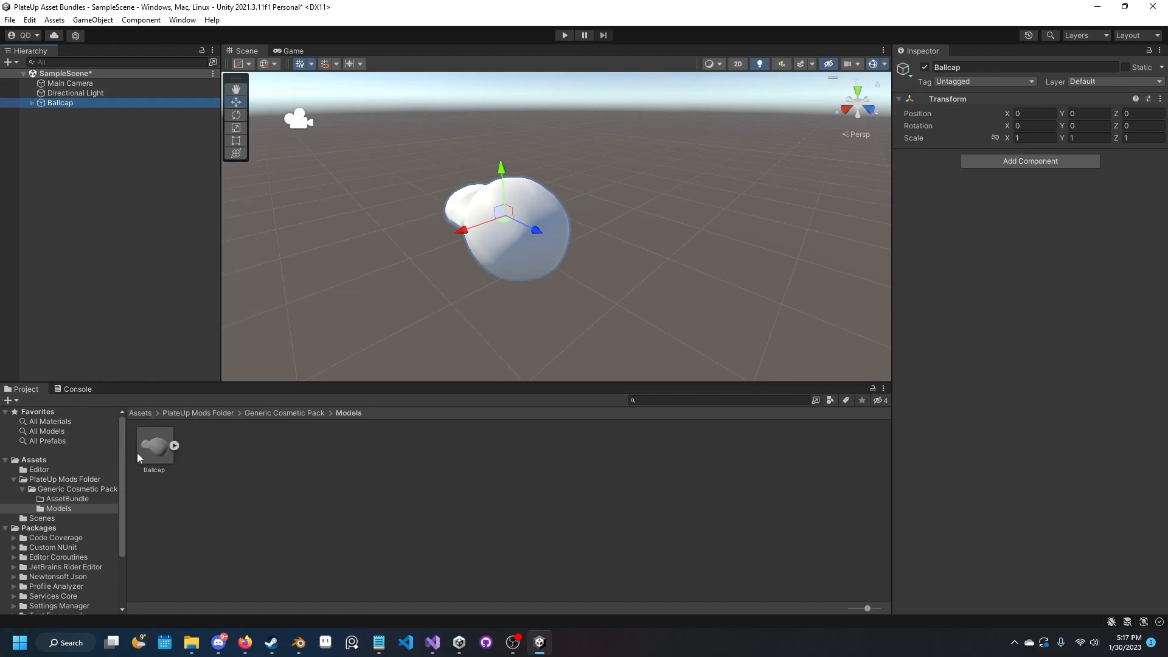
click(154, 447)
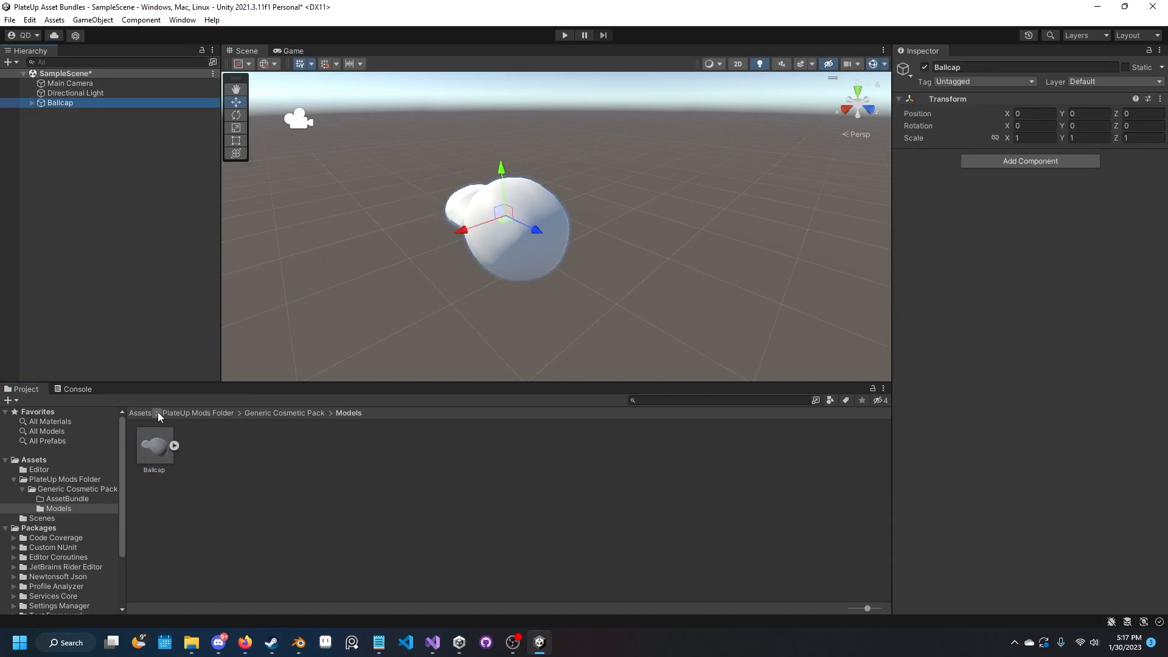
Tag the AssetBundle folder with new bundle name genericcosmeticspack and open it.
click(153, 445)
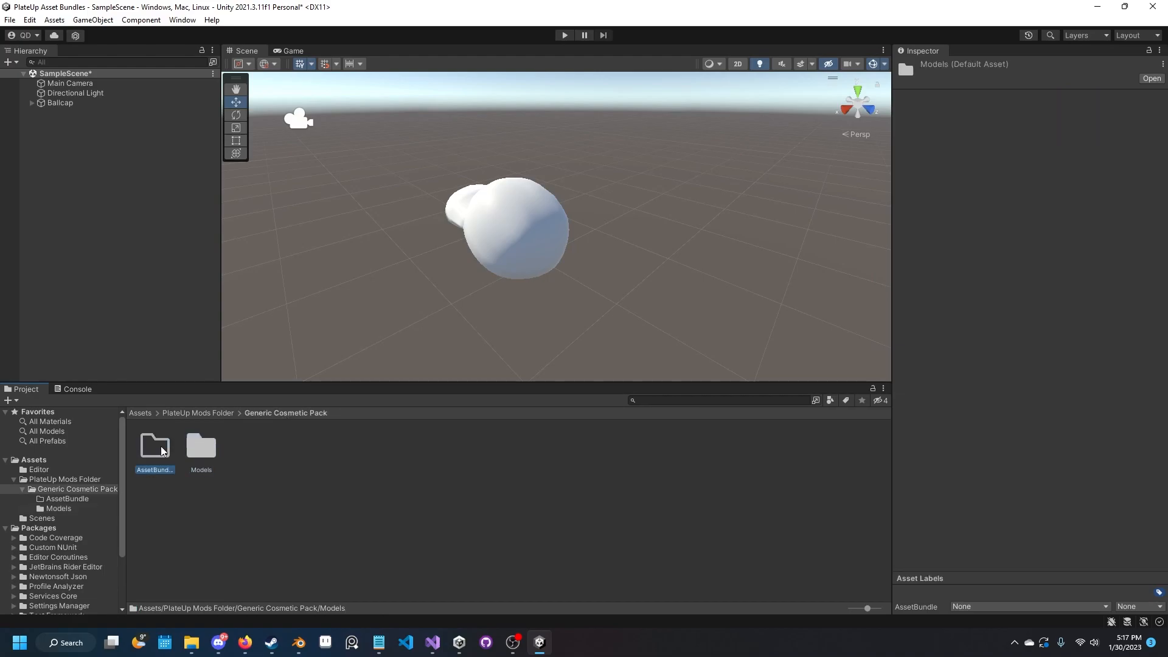
click(154, 446)
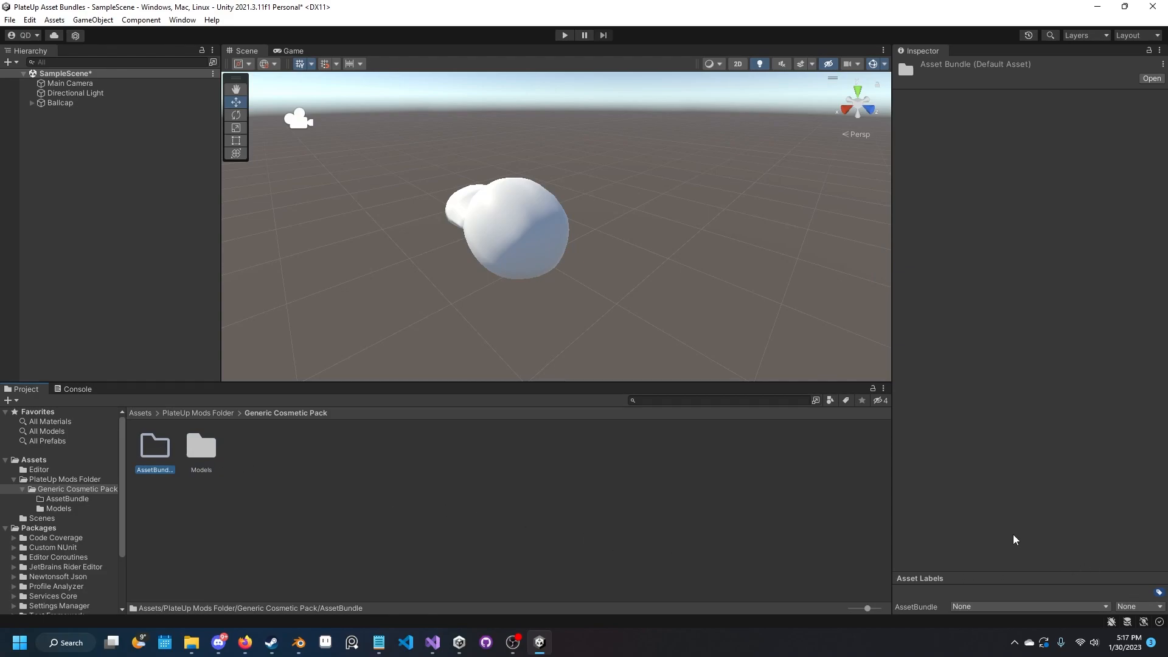
mouse_move(914, 574)
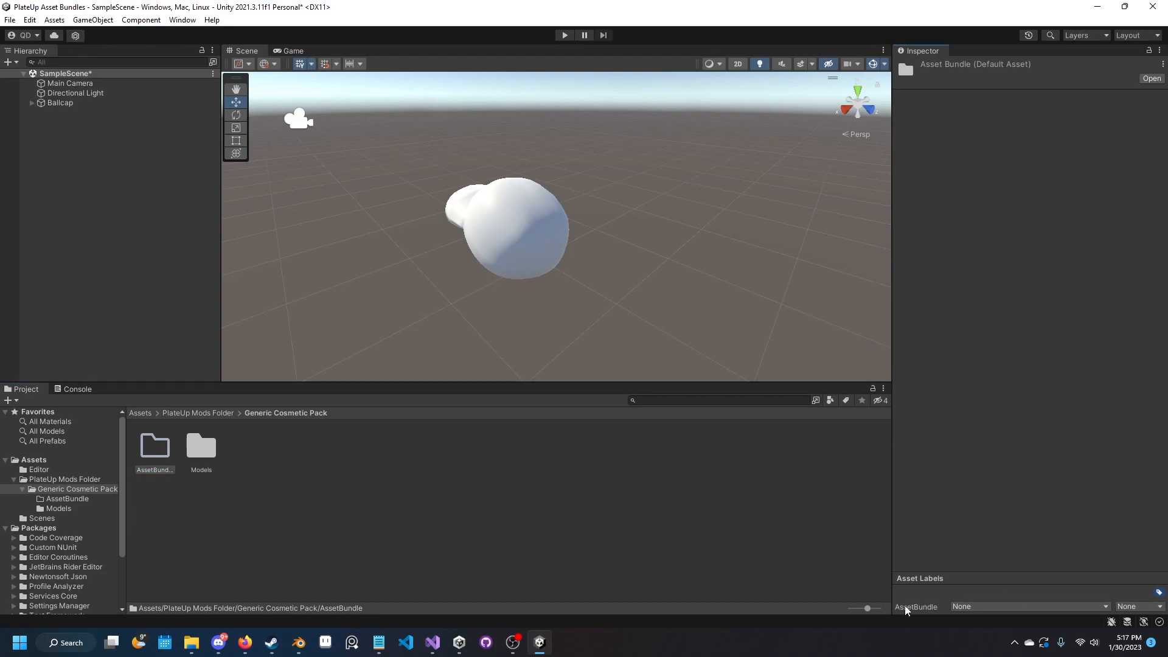
mouse_move(923, 610)
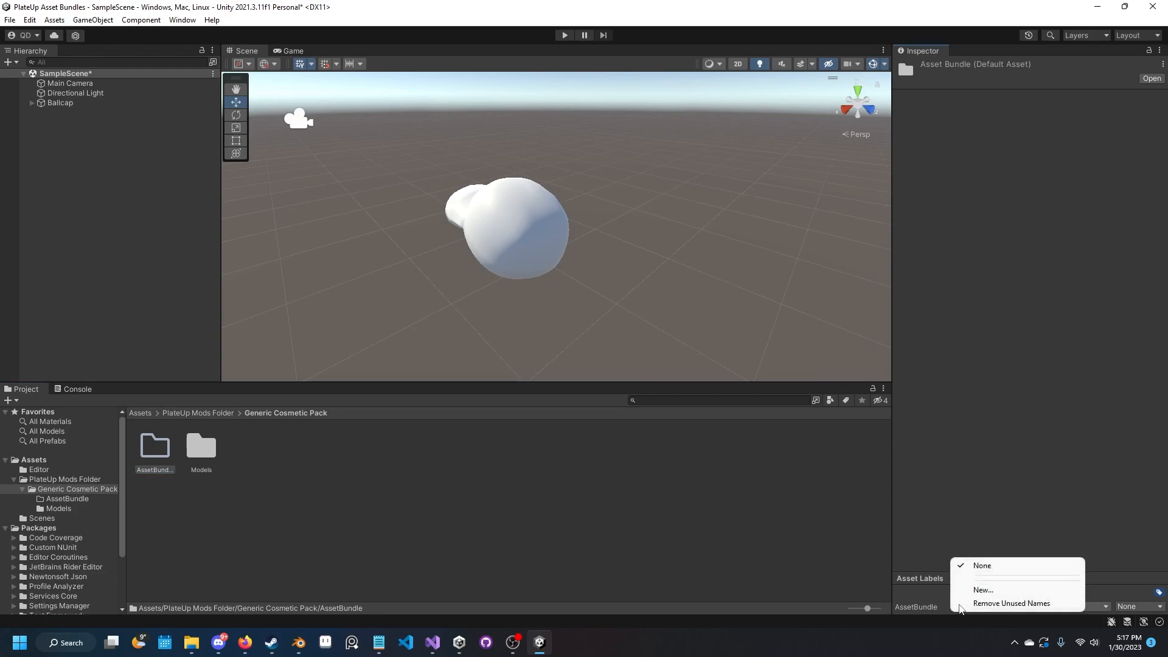
mouse_move(983, 589)
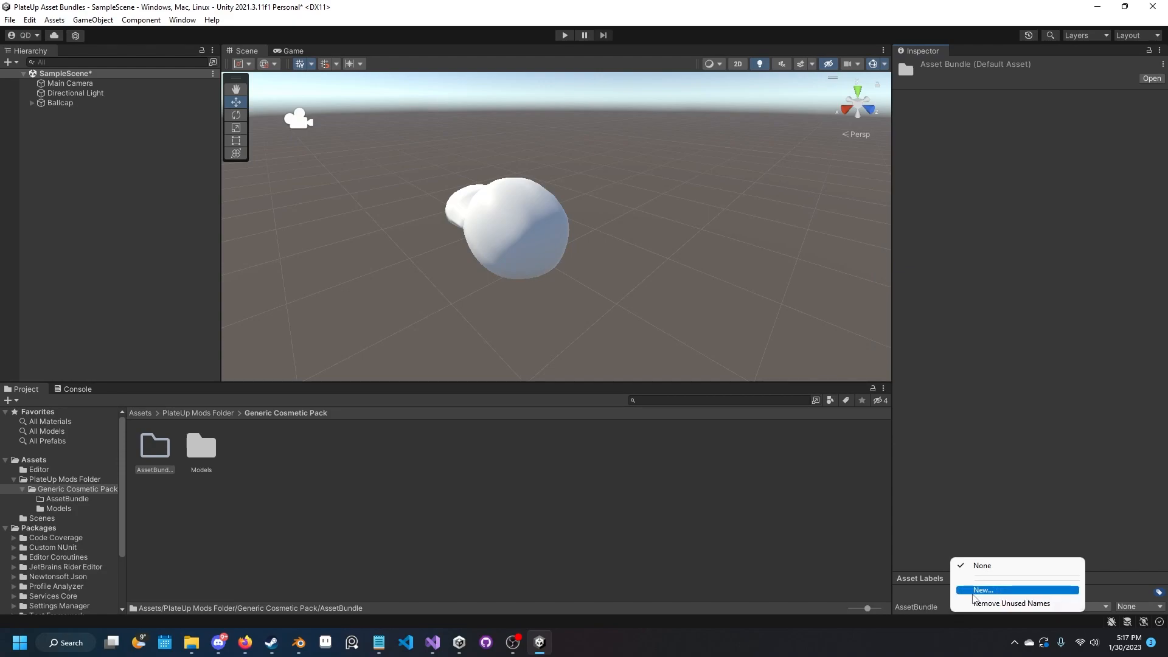
click(985, 589)
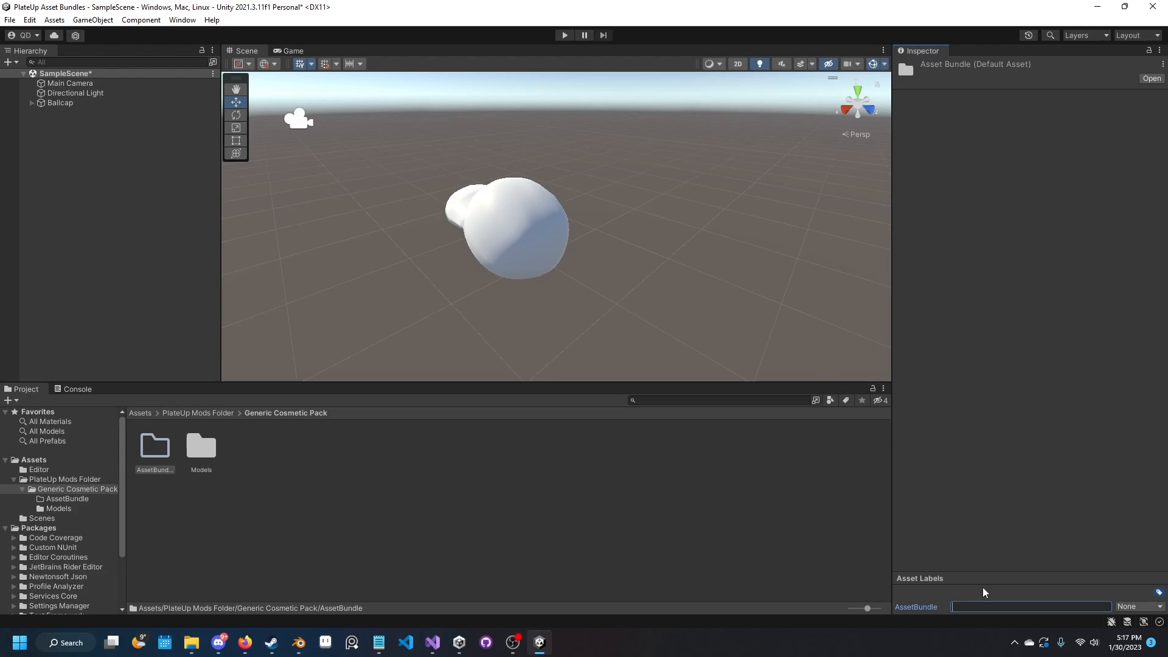
text(genericcosmeticspack)
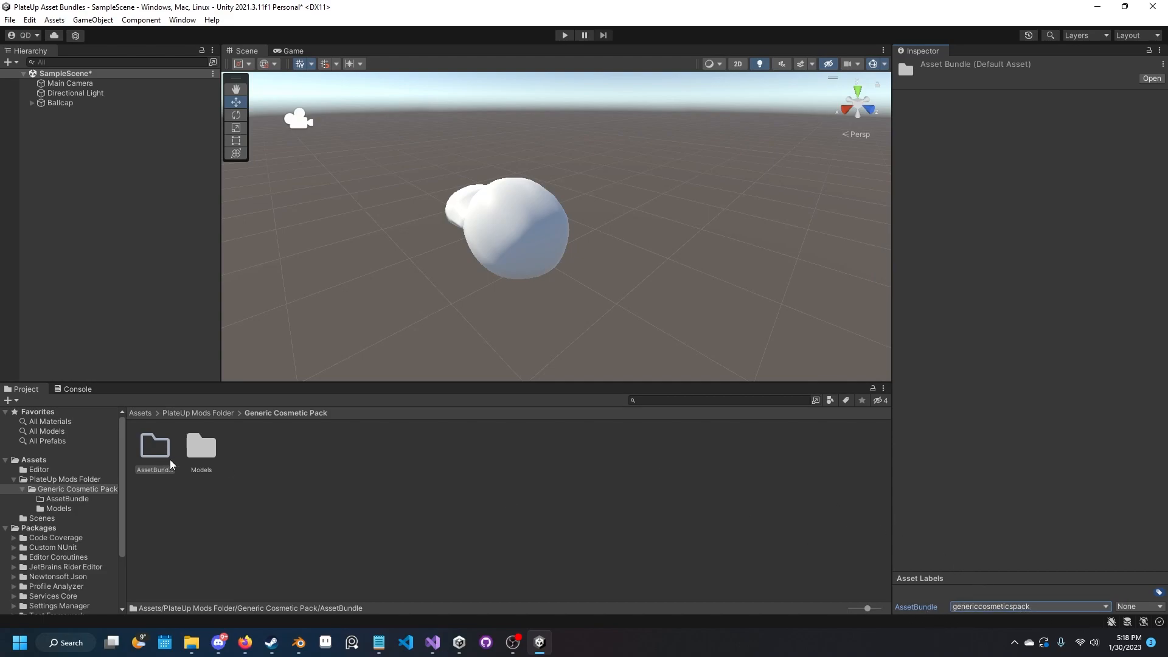
double_click(155, 446)
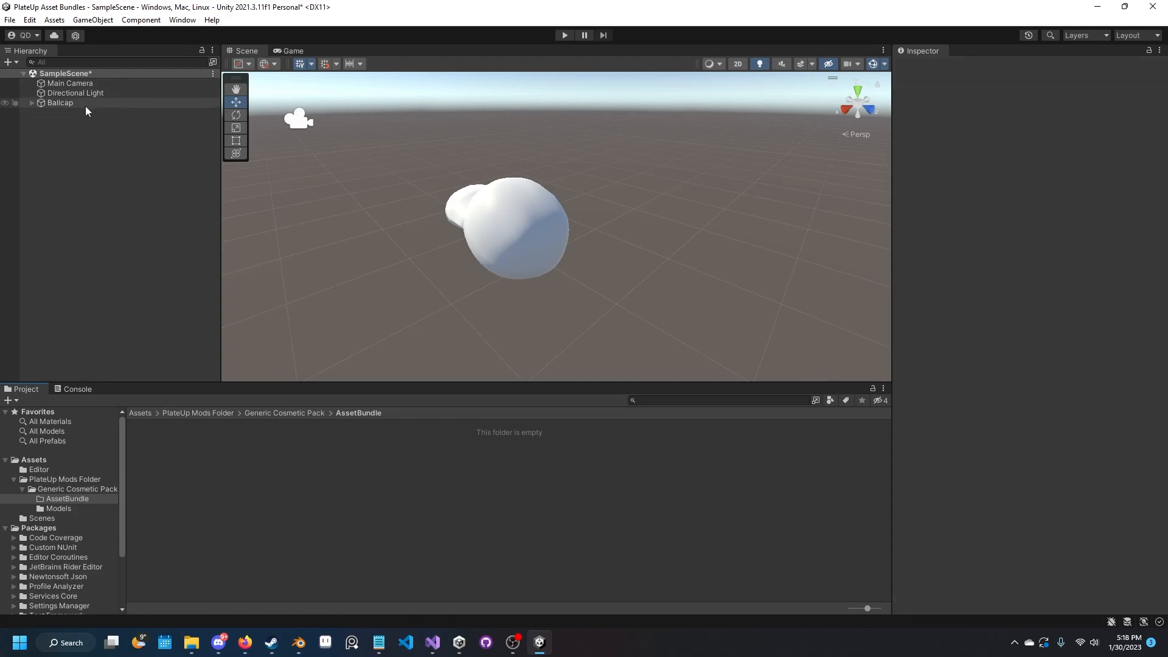
Save Ballcap as a prefab in the AssetBundle folder and inspect its mesh child.
click(60, 102)
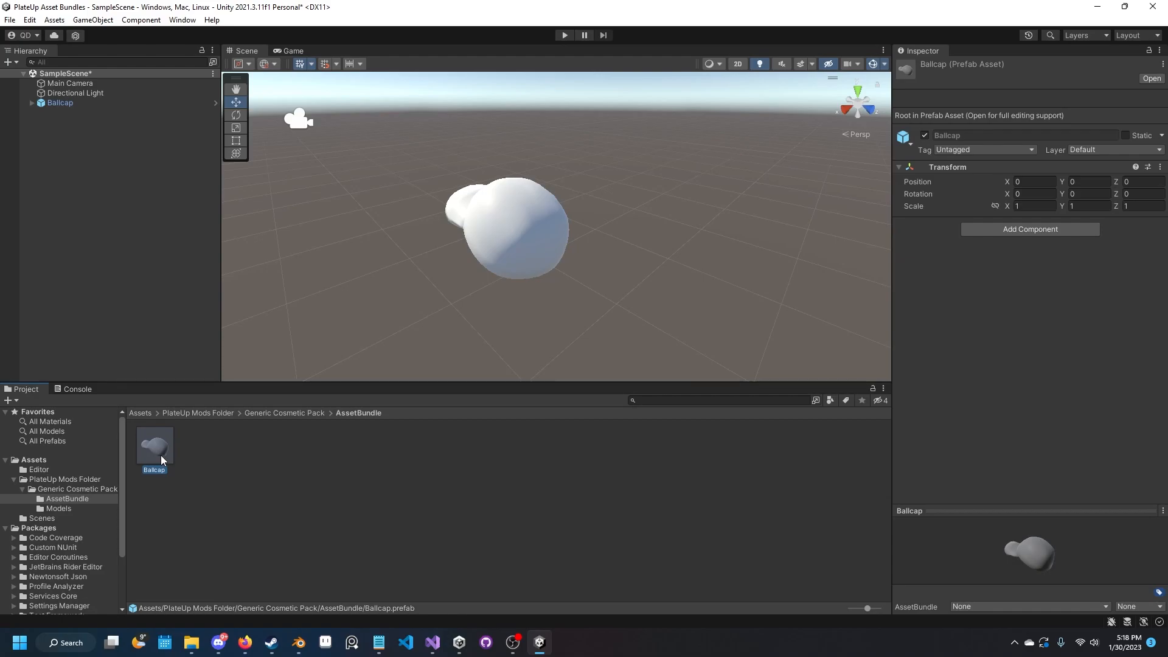
double_click(154, 447)
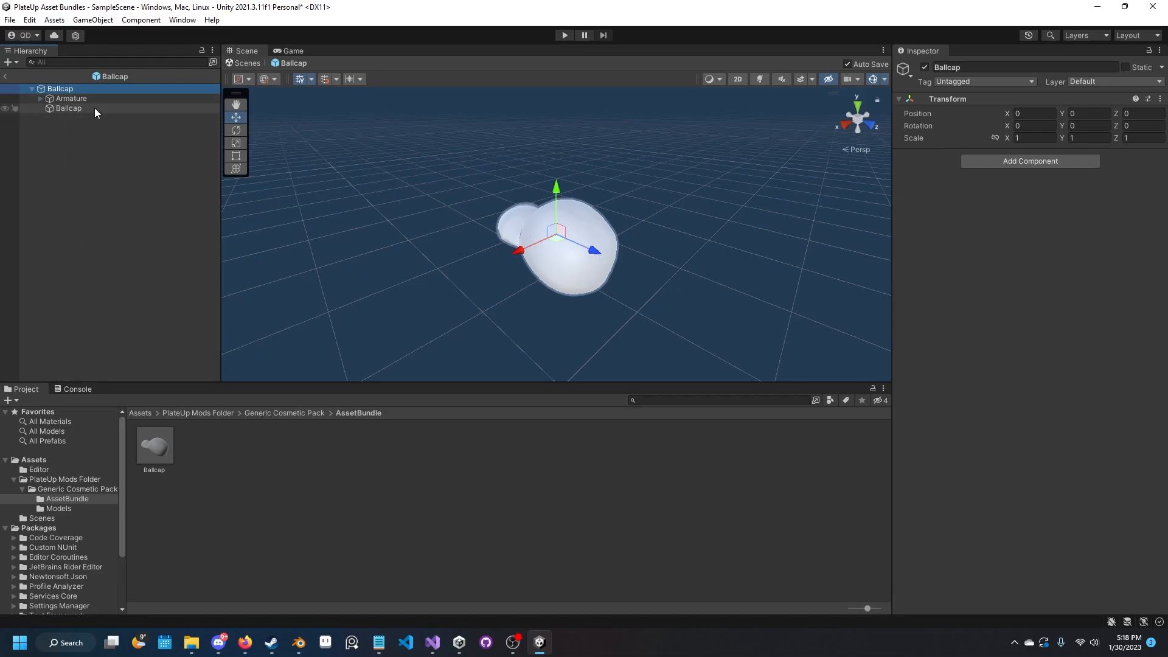
click(68, 109)
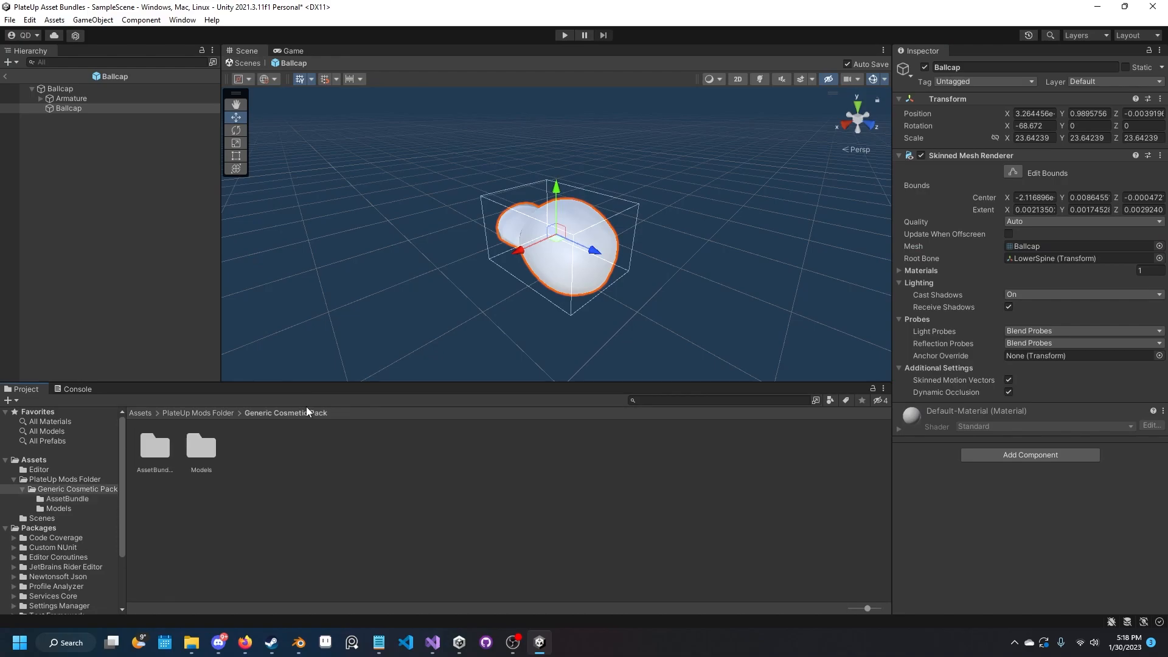
Locate the Ballcap mesh asset in Models and exit prefab mode back to the scene.
double_click(201, 444)
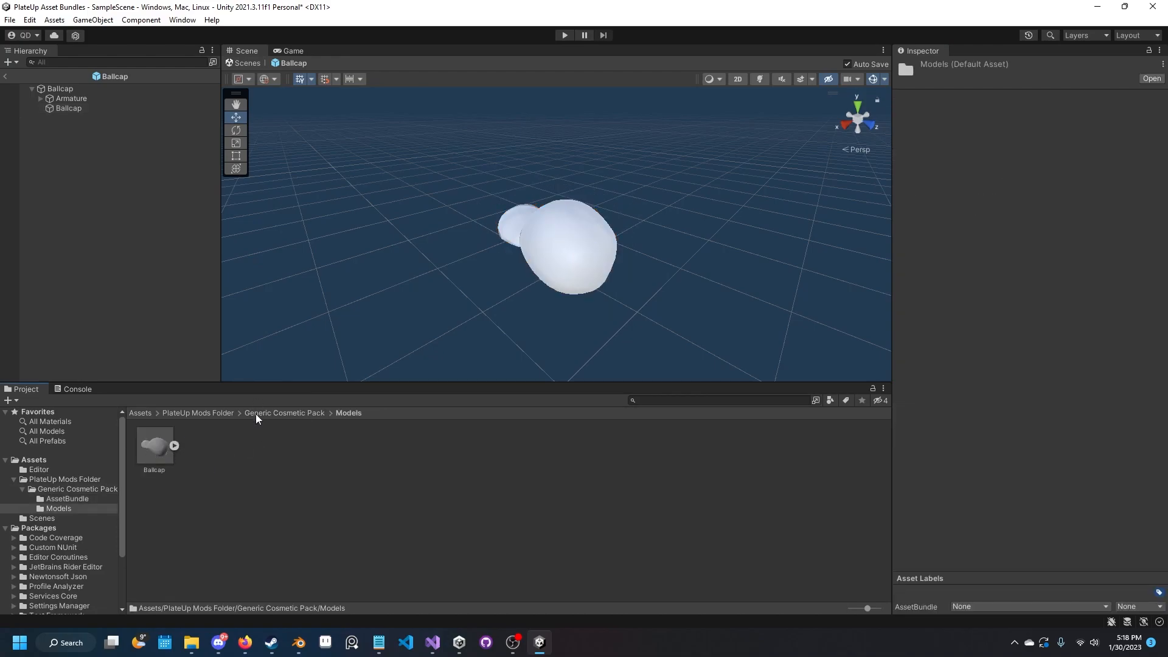
click(68, 108)
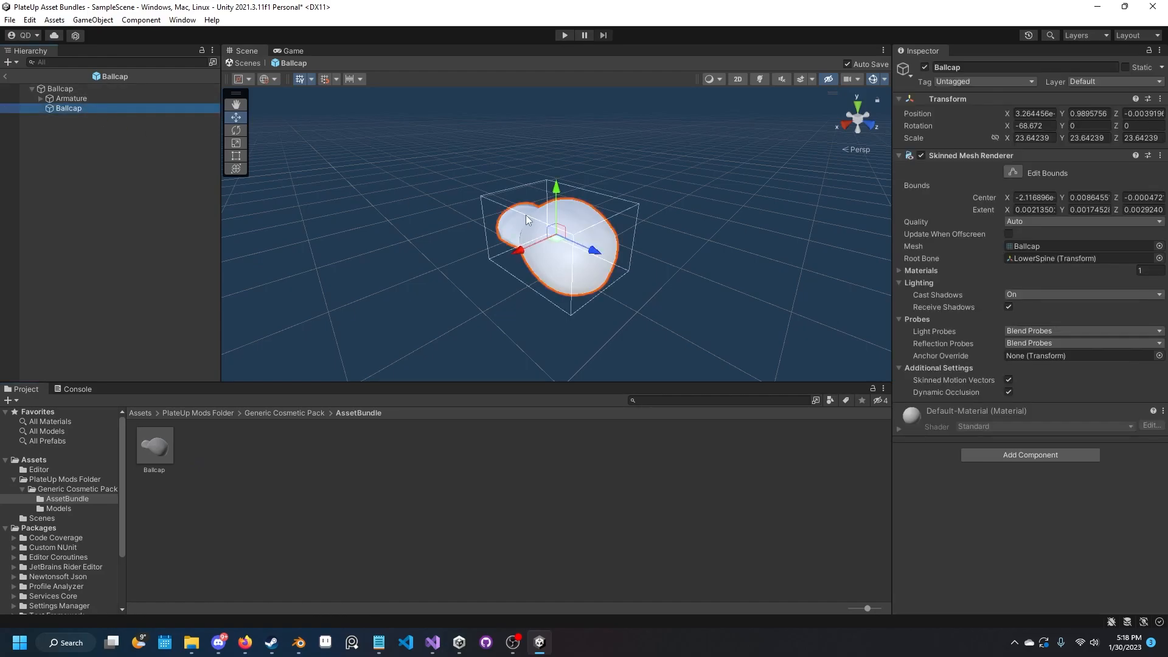
click(59, 509)
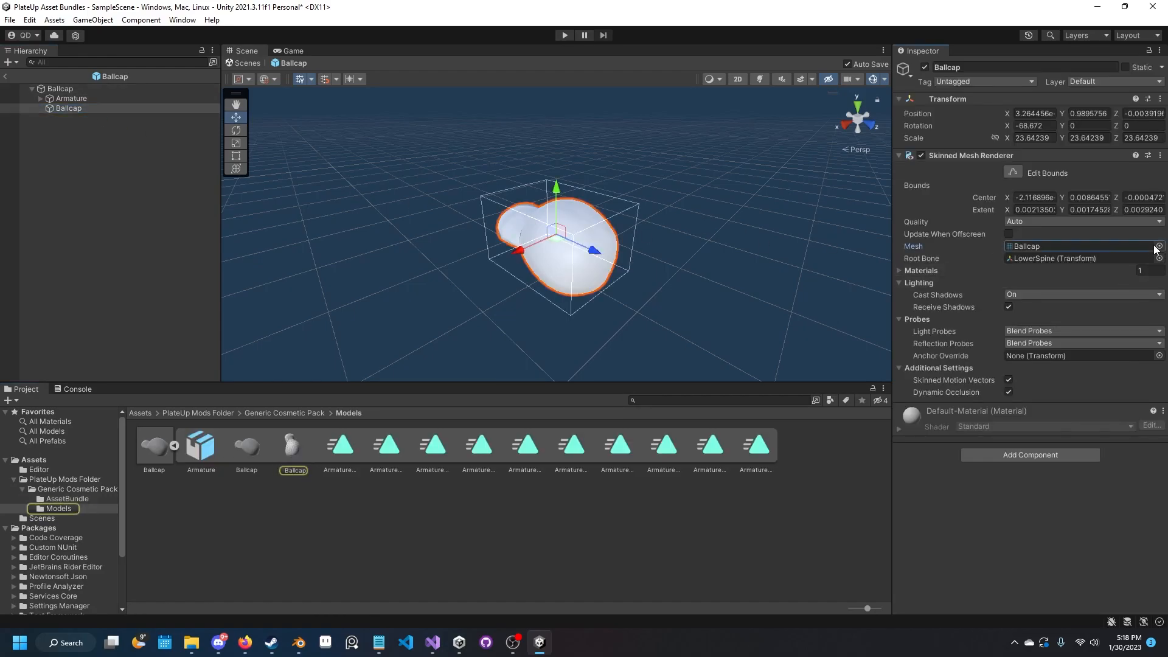
mouse_move(260, 442)
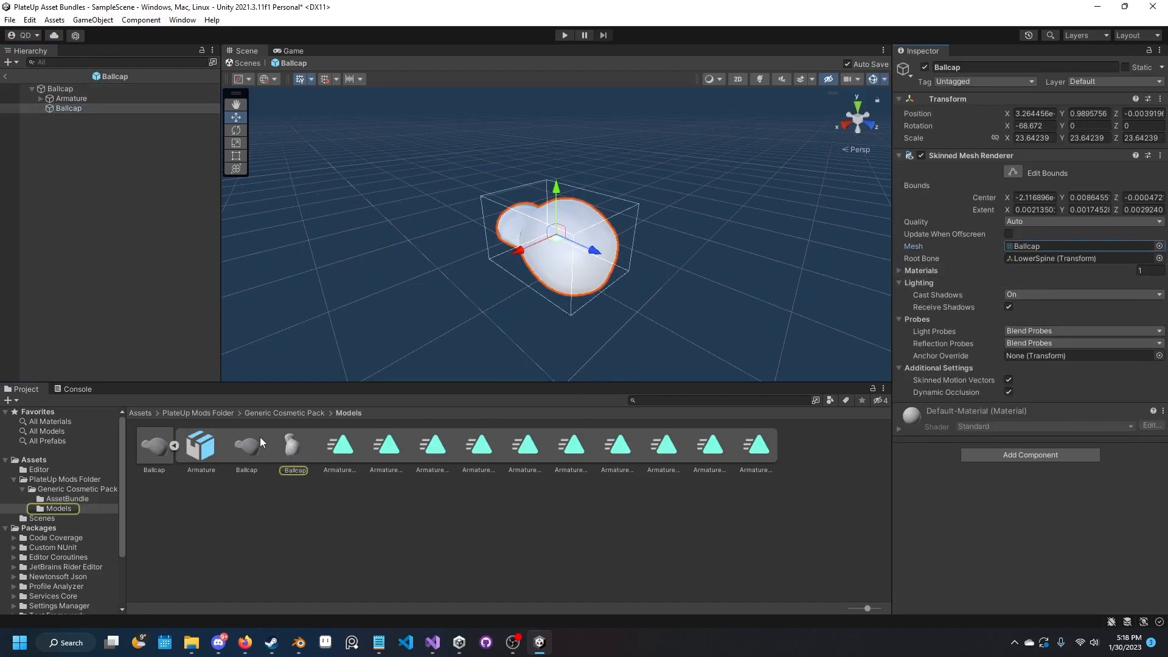
click(284, 413)
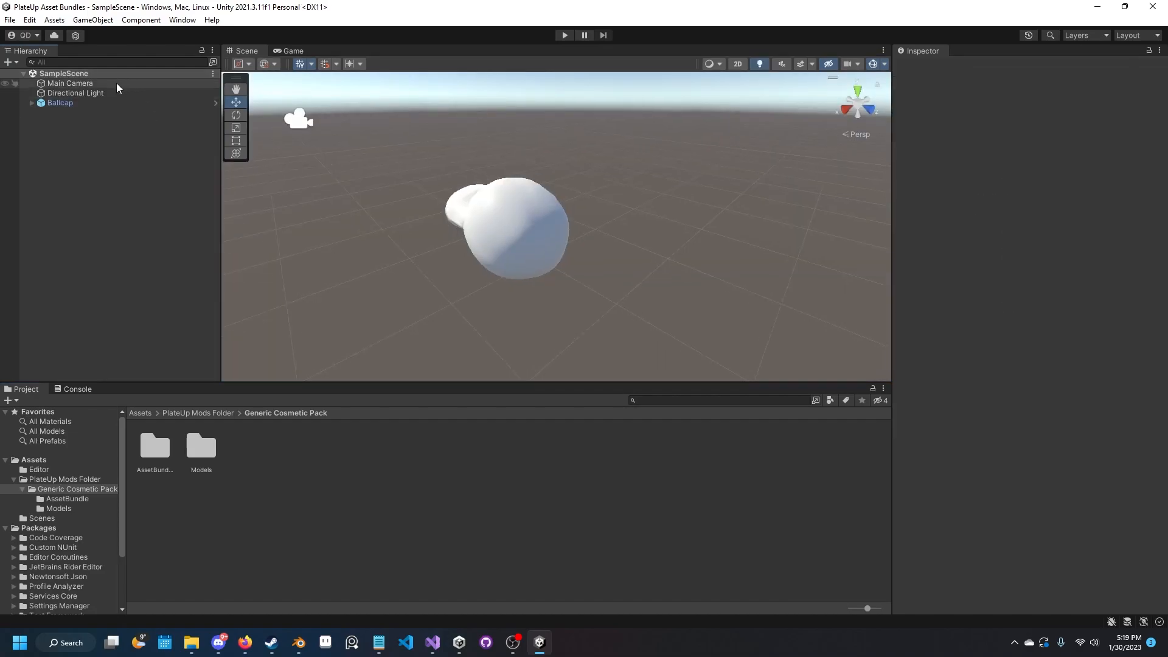
Assign the Ballcap prefab in the AssetBundle folder to the genericcosmeticspack bundle.
double_click(154, 444)
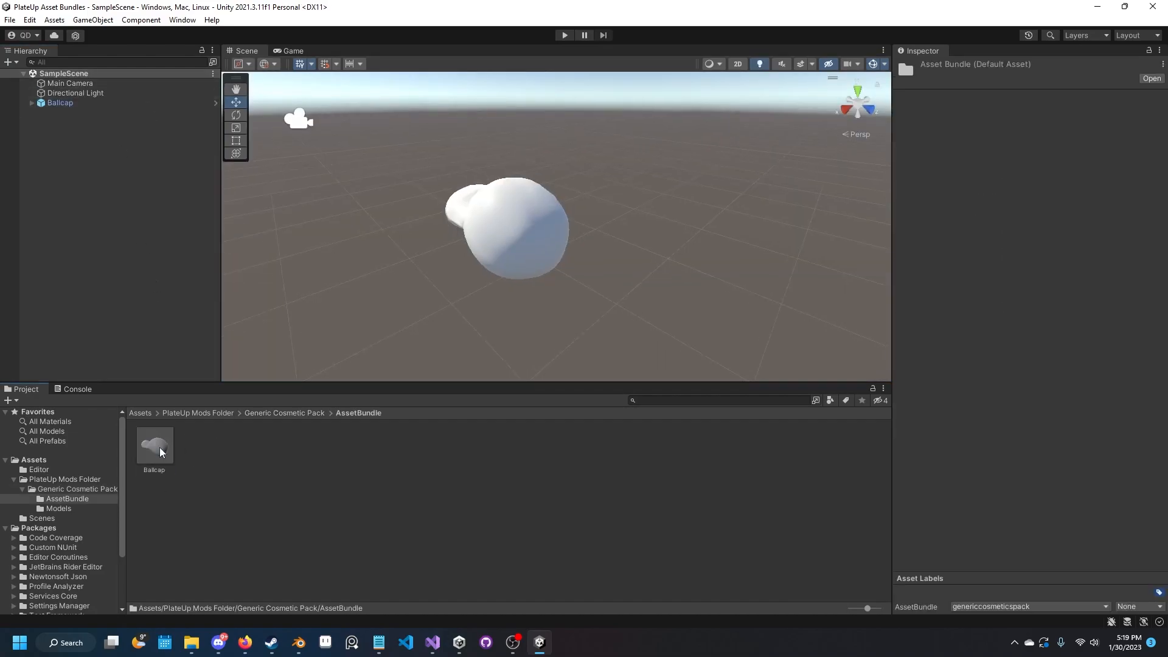
click(155, 447)
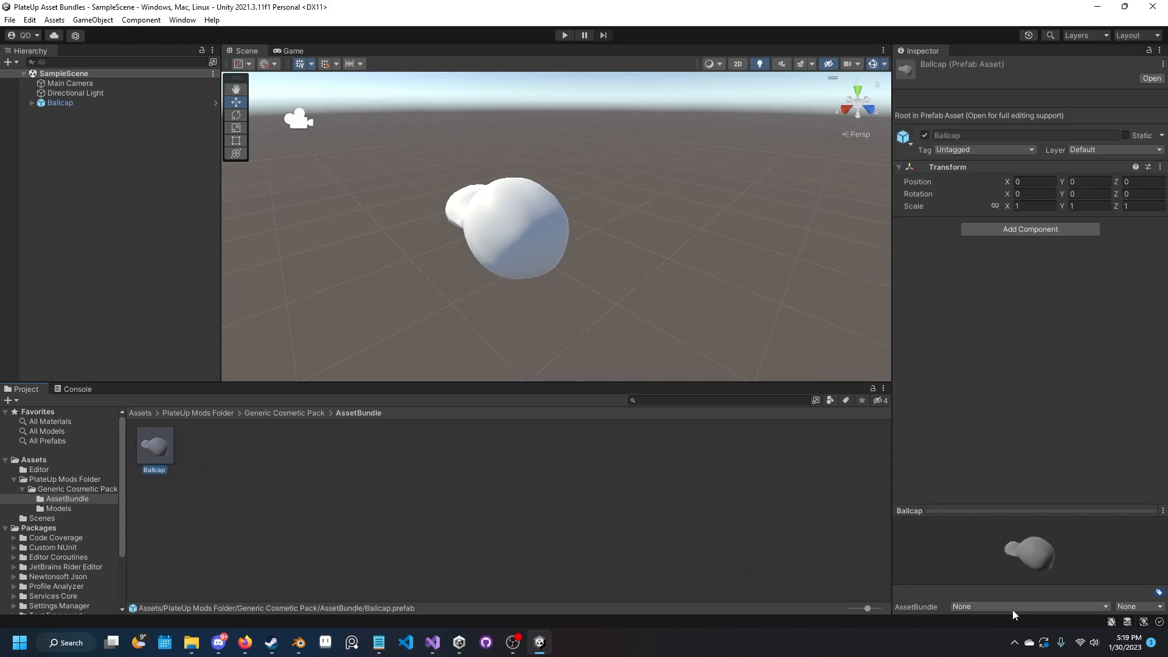
click(1028, 606)
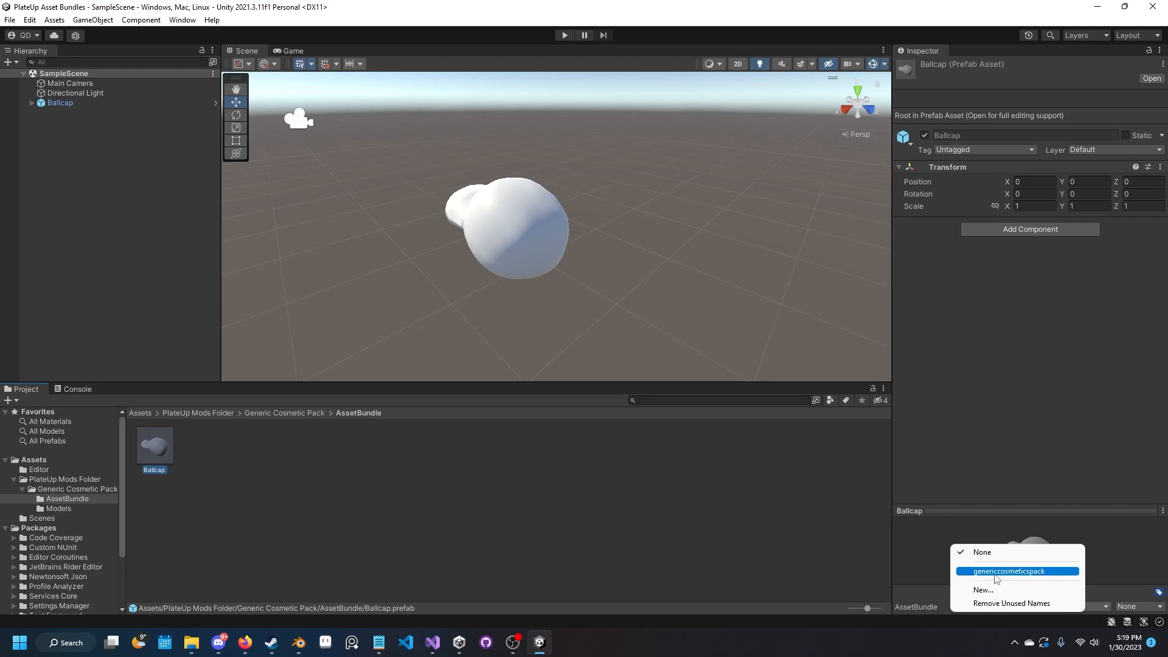
click(1007, 571)
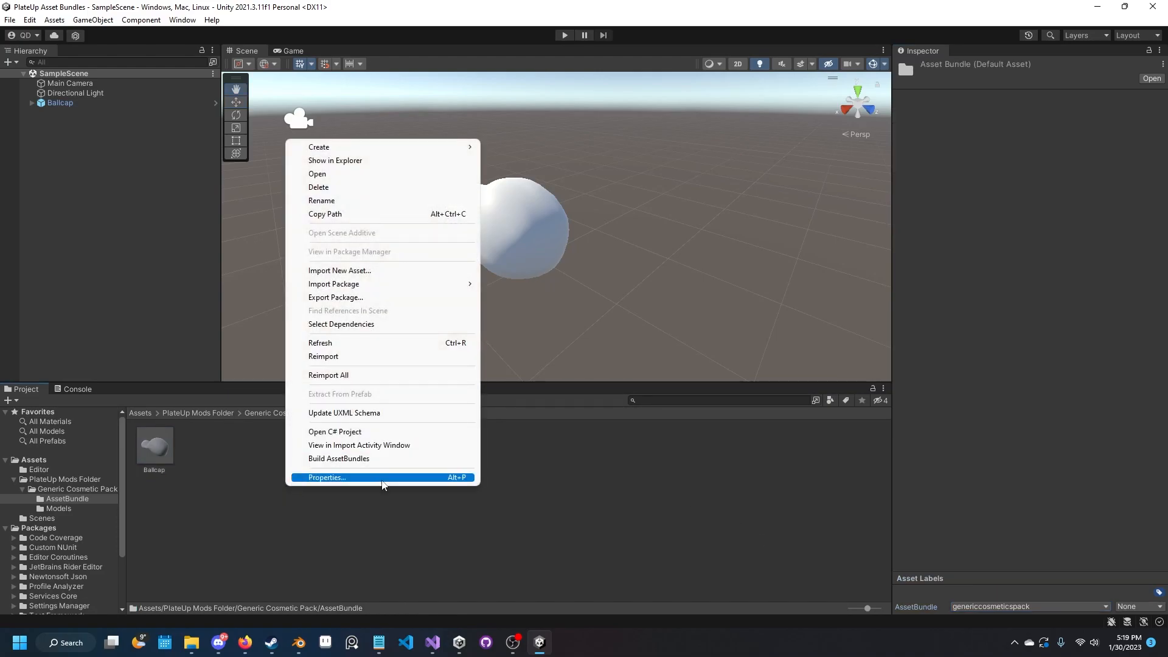
Build the asset bundles so a StreamingAssets folder appears under Assets.
click(339, 458)
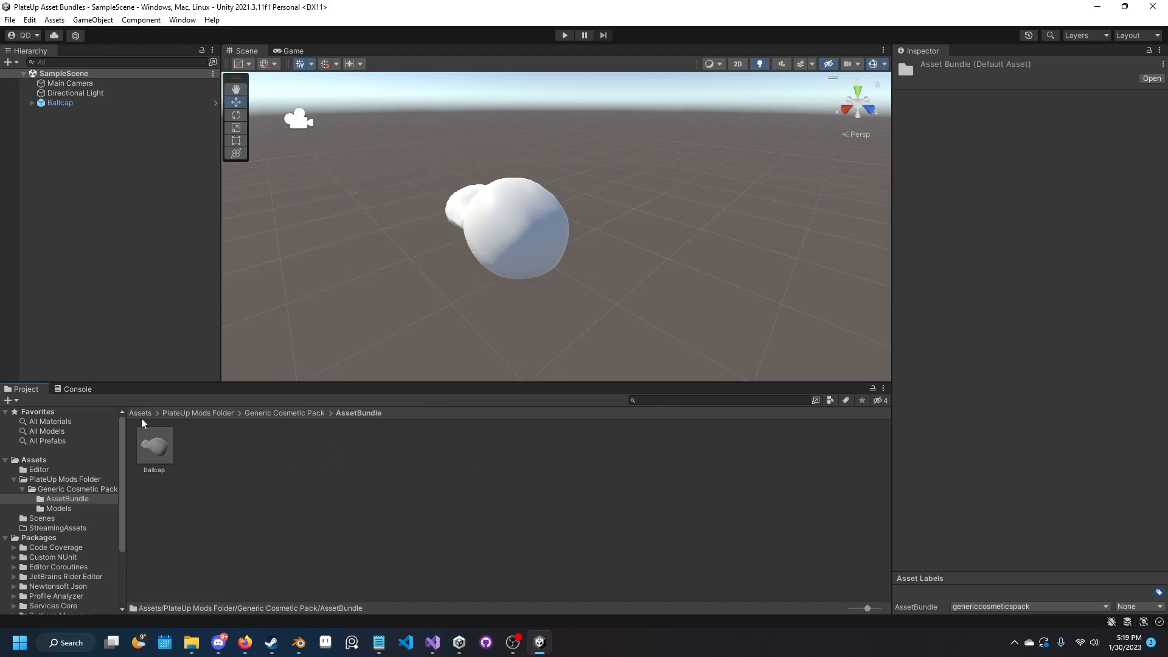
mouse_move(137, 421)
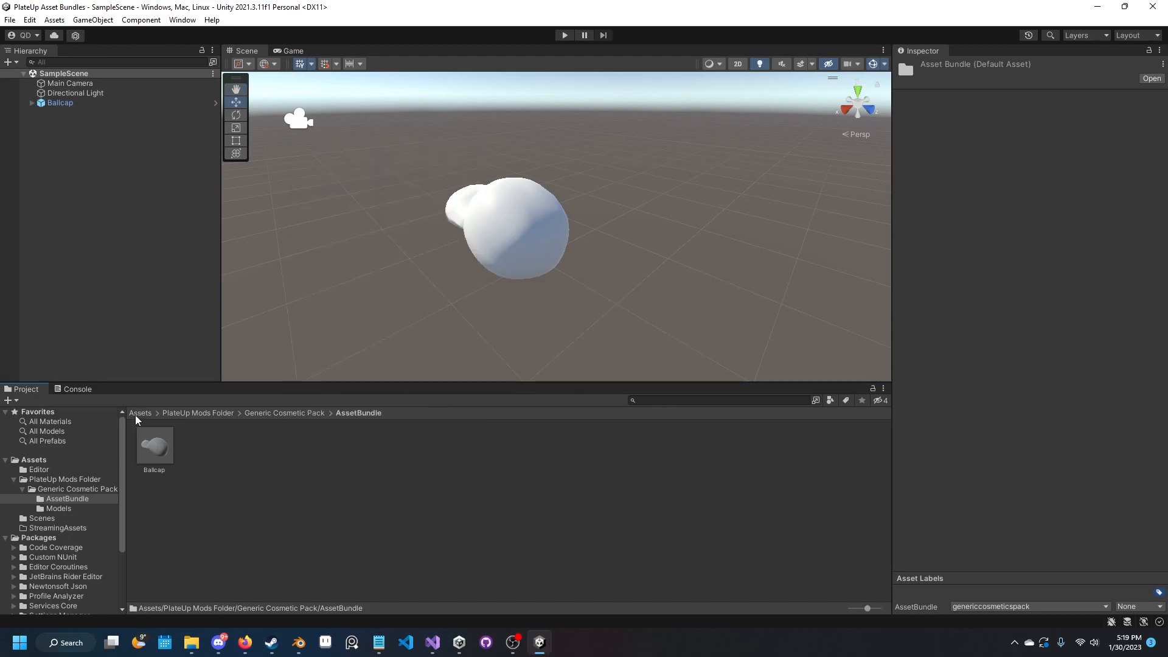
click(140, 413)
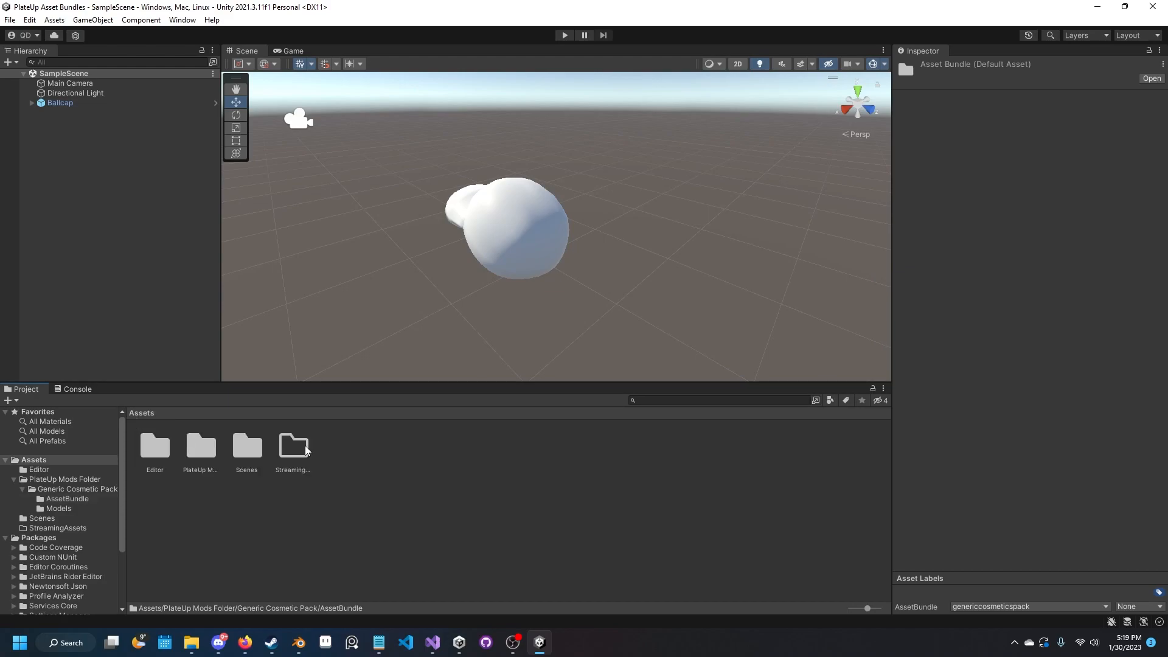
Rename the built genericcosmeticspack file in StreamingAssets to genericcosmeticspack.assets.
double_click(294, 446)
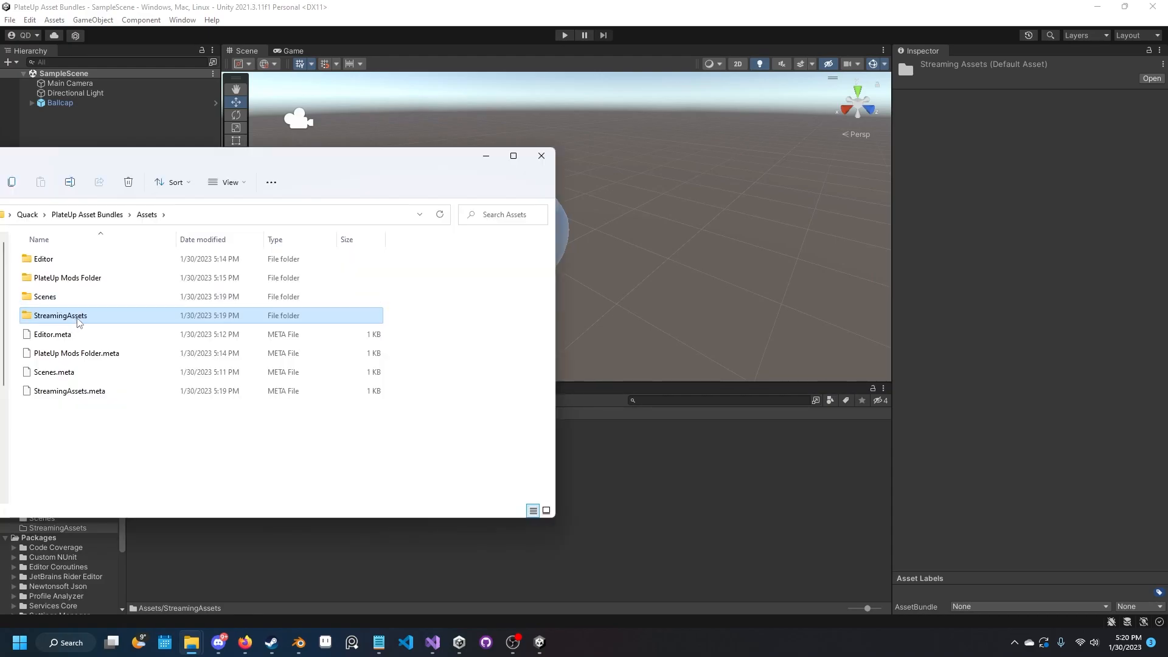
double_click(59, 315)
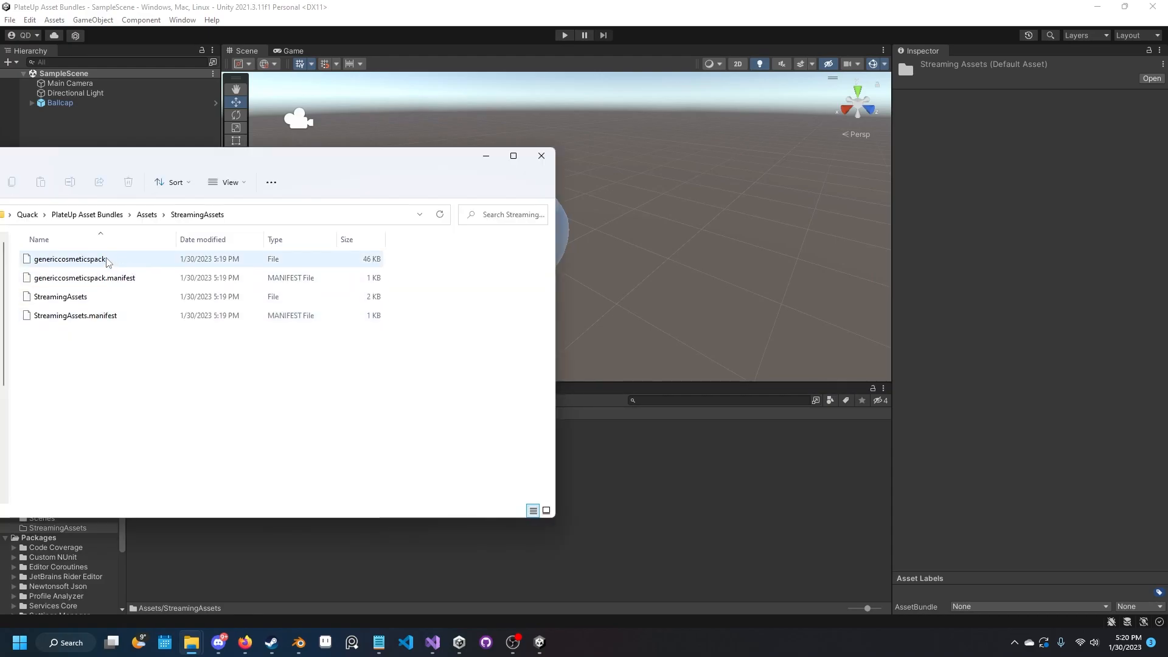
click(70, 258)
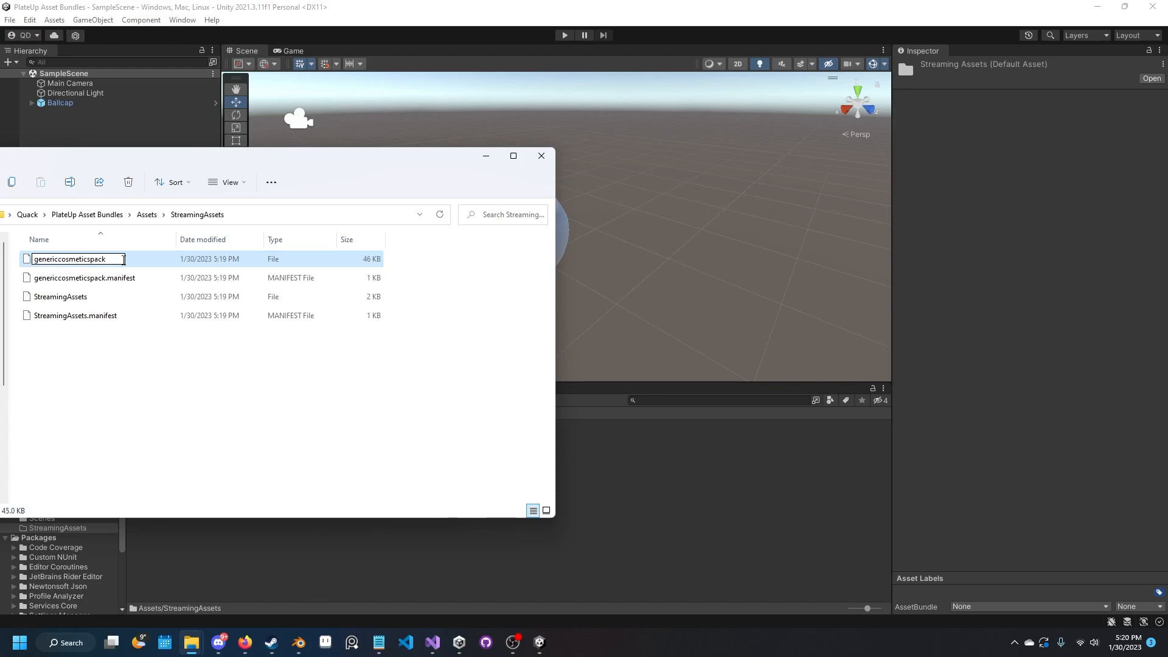
text(.assets)
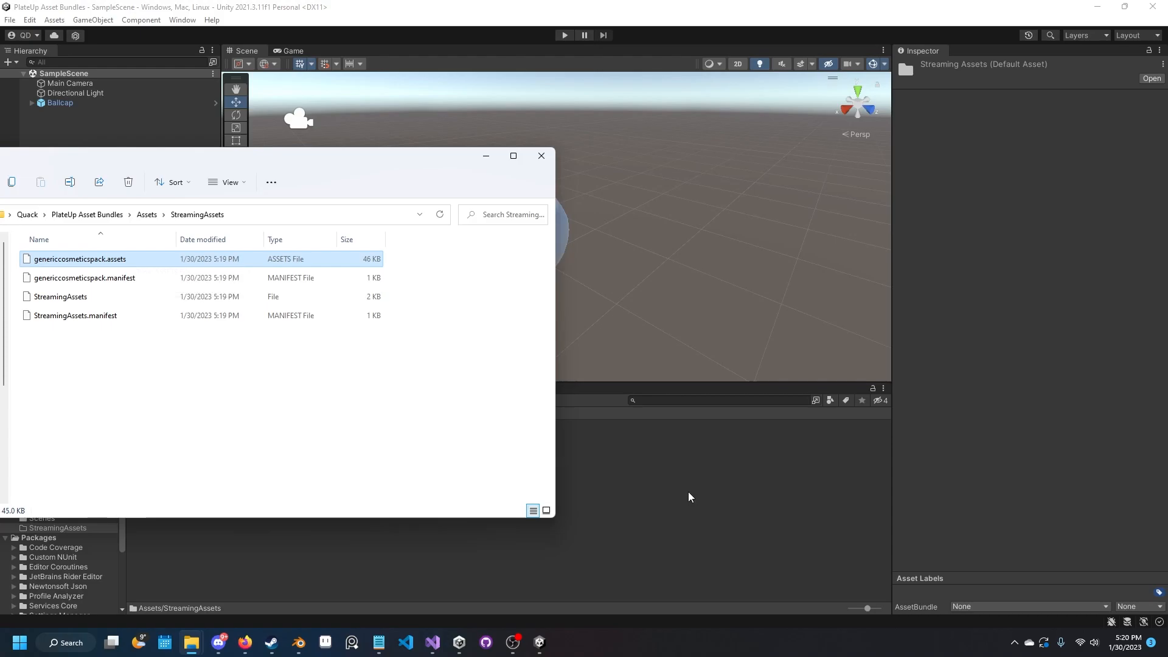
click(541, 155)
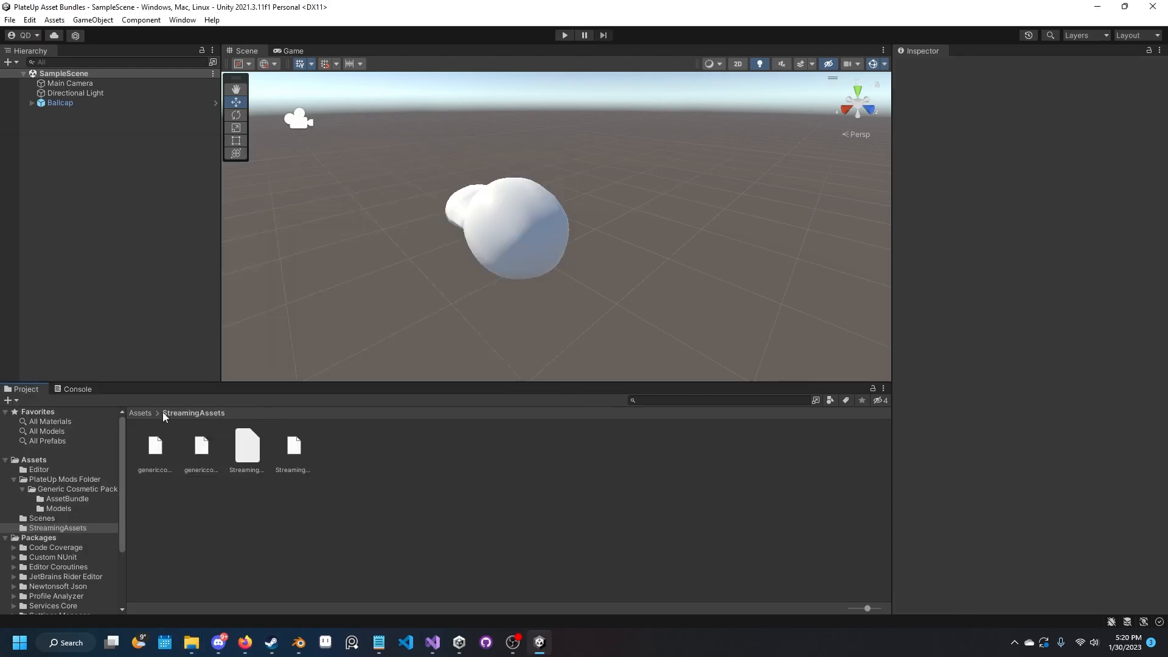
Return to the AssetBundle folder holding the Ballcap prefab, dismissing the context menu.
click(139, 413)
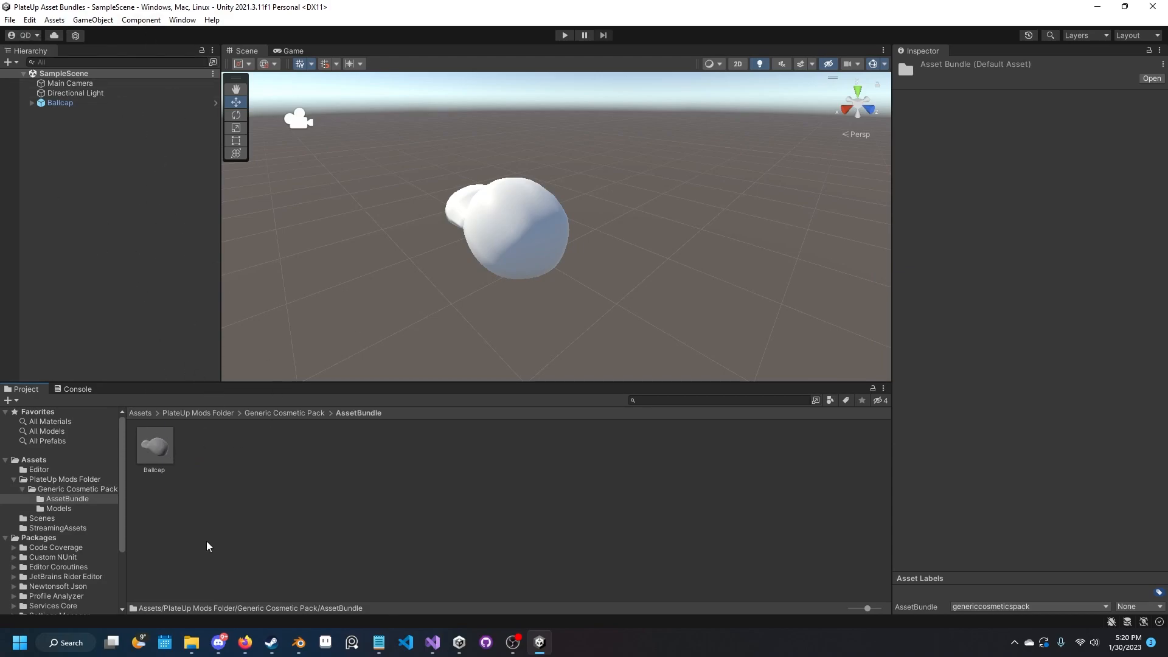
click(154, 445)
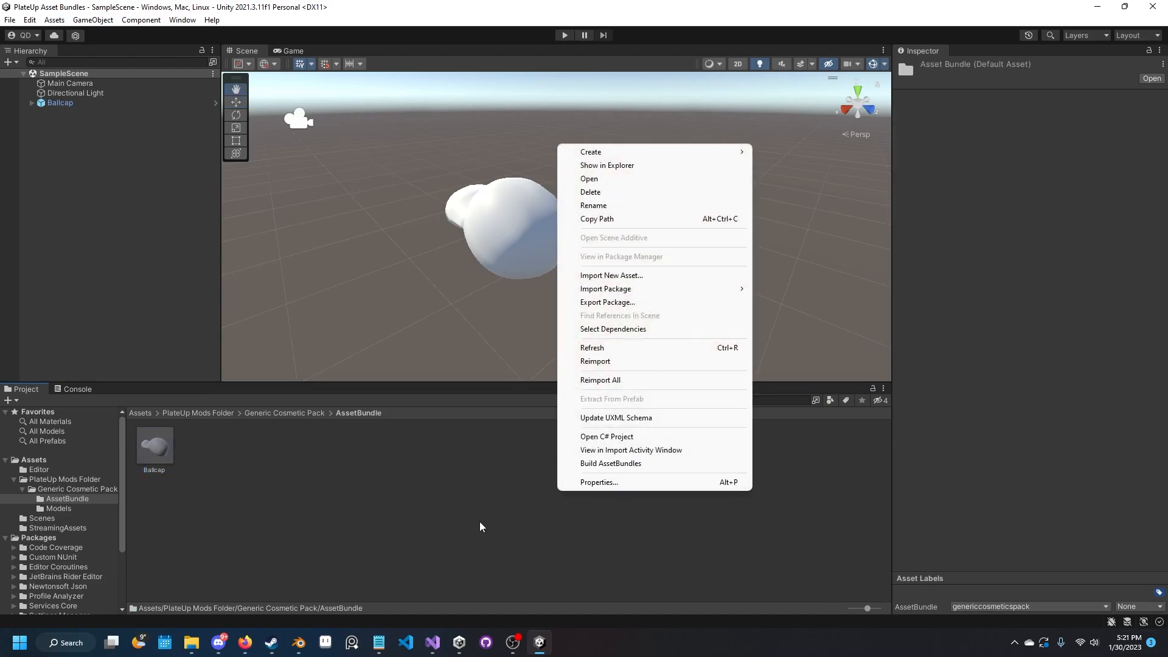
click(301, 463)
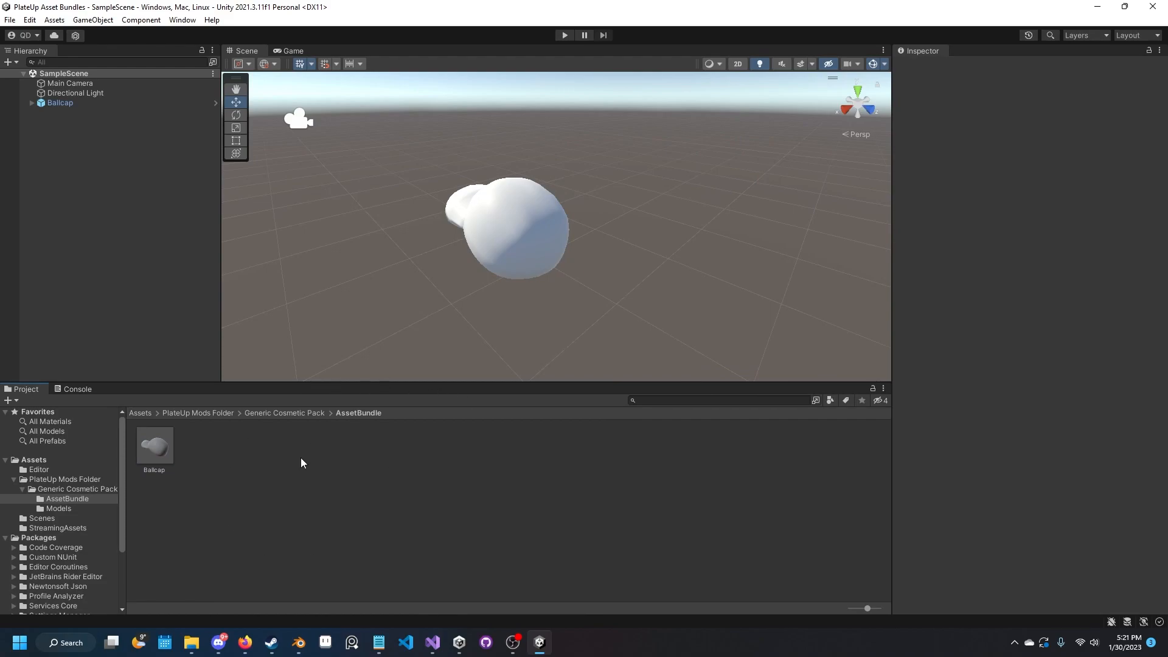